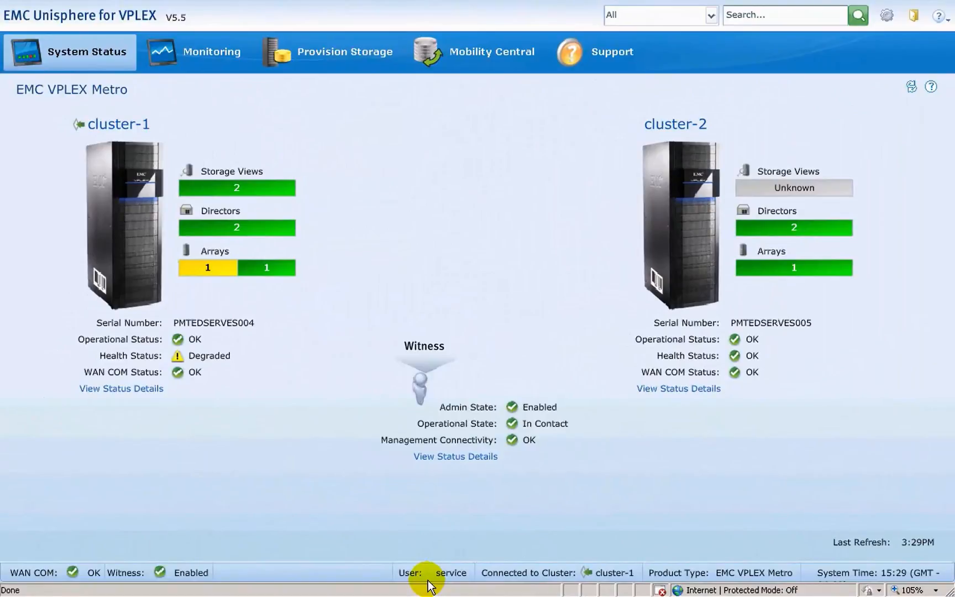
pyautogui.moveTo(347, 170)
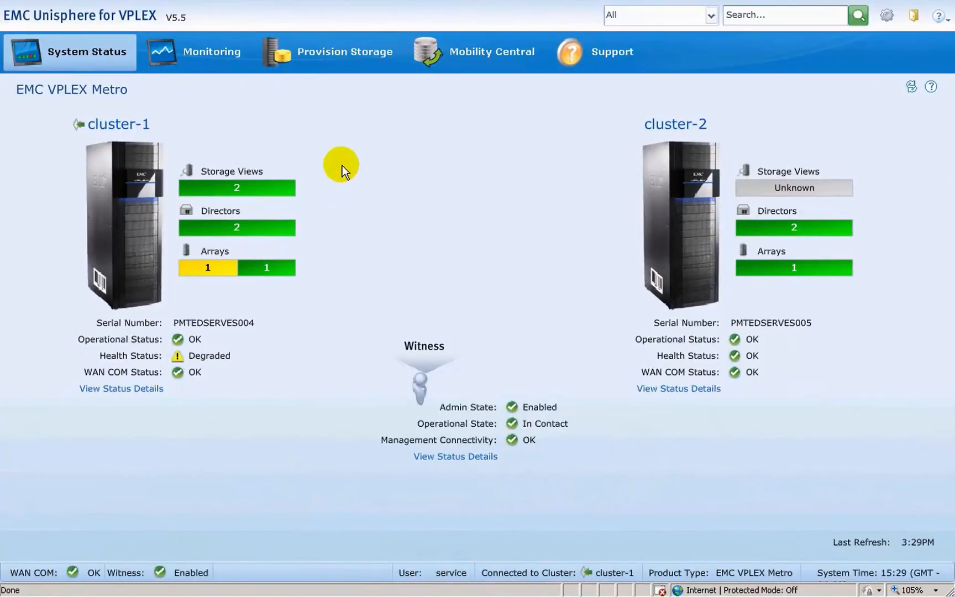
# - Switch to the Provision Storage area from the system status overview
pyautogui.click(338, 51)
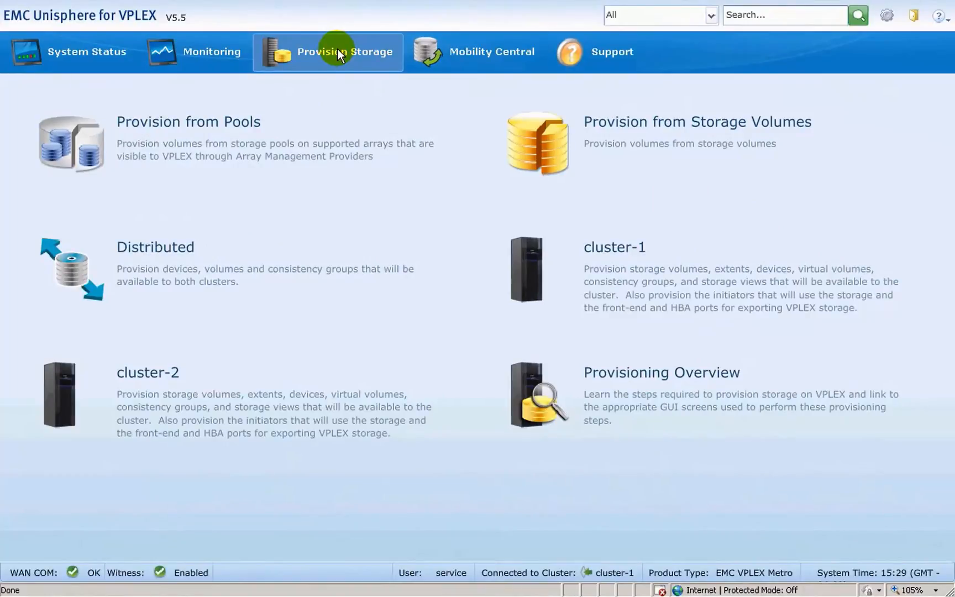
pyautogui.moveTo(493, 353)
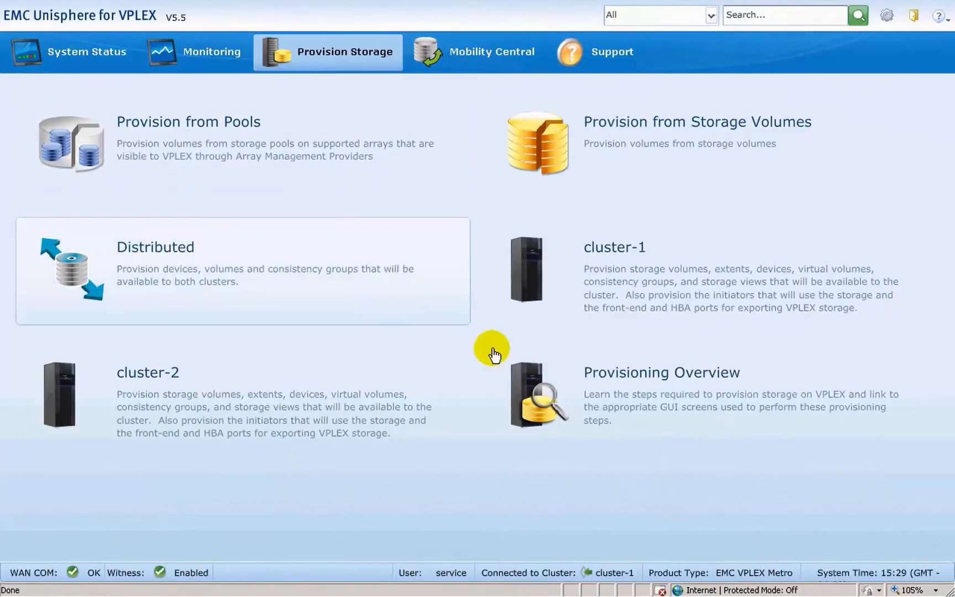
pyautogui.moveTo(663, 409)
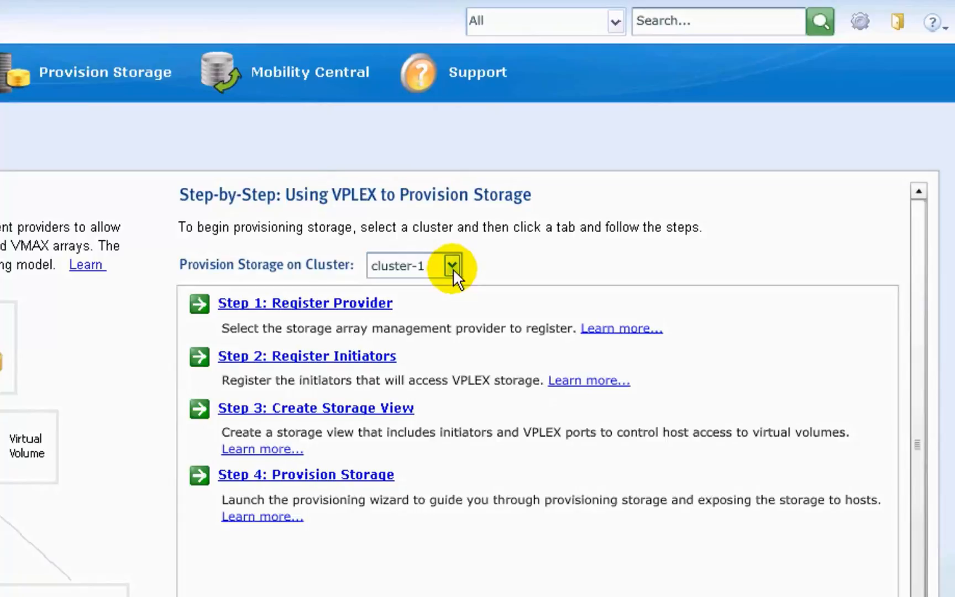
# - Select cluster-1 and go to its Step 1: Register Provider list of array management providers
pyautogui.click(449, 265)
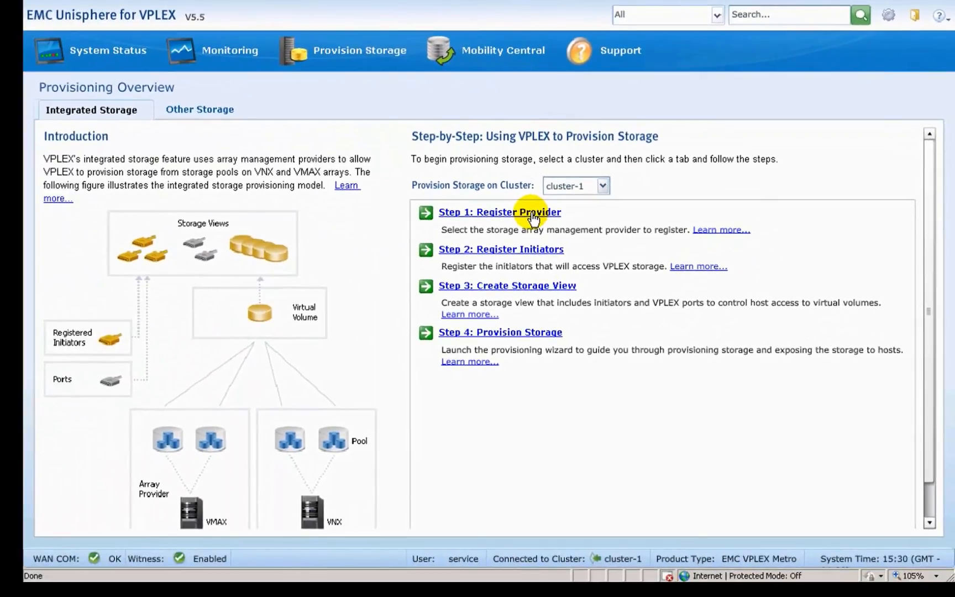
pyautogui.click(499, 212)
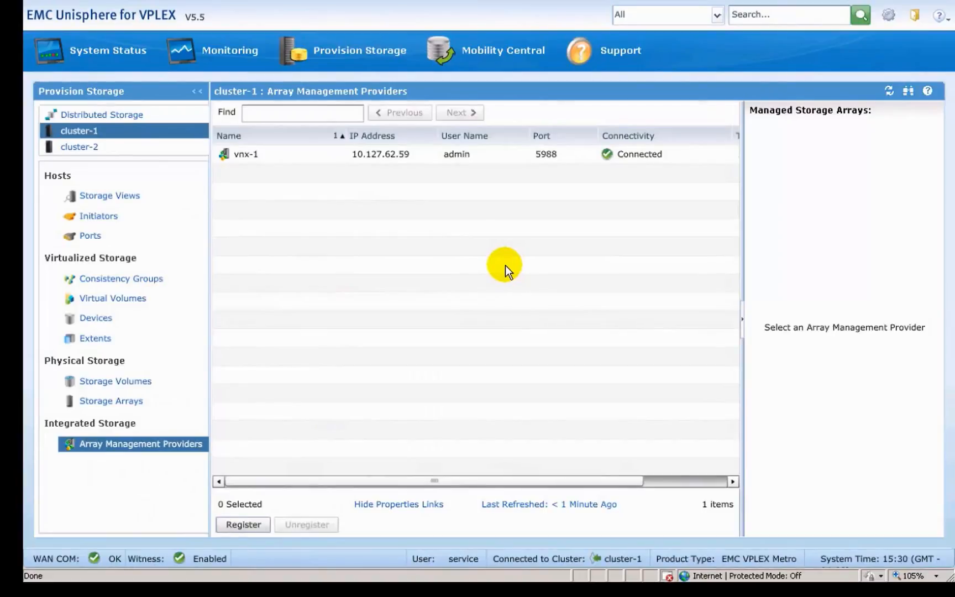
pyautogui.moveTo(251, 532)
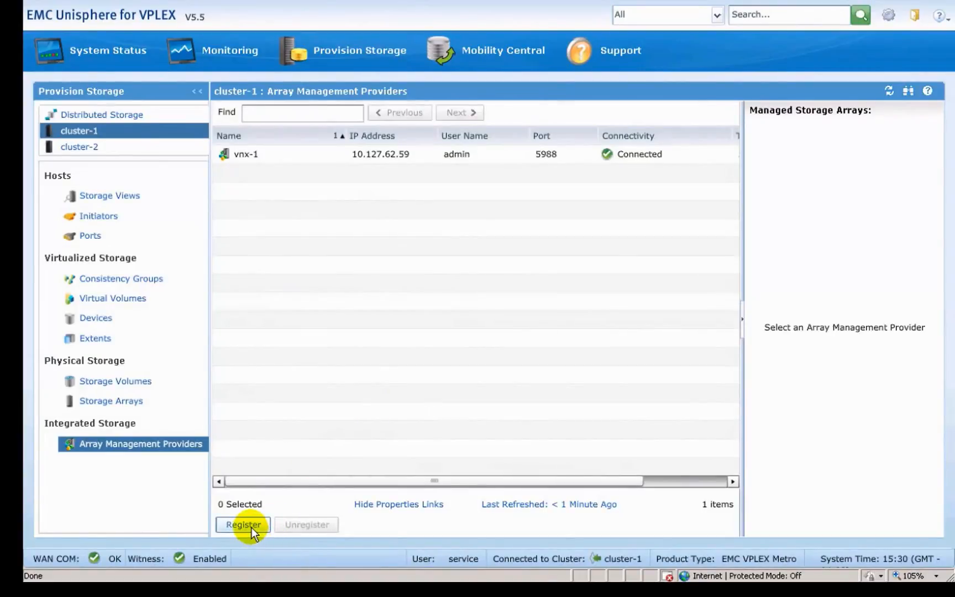
# - Start a new provider registration of type REST for the XtremIO array
pyautogui.click(243, 525)
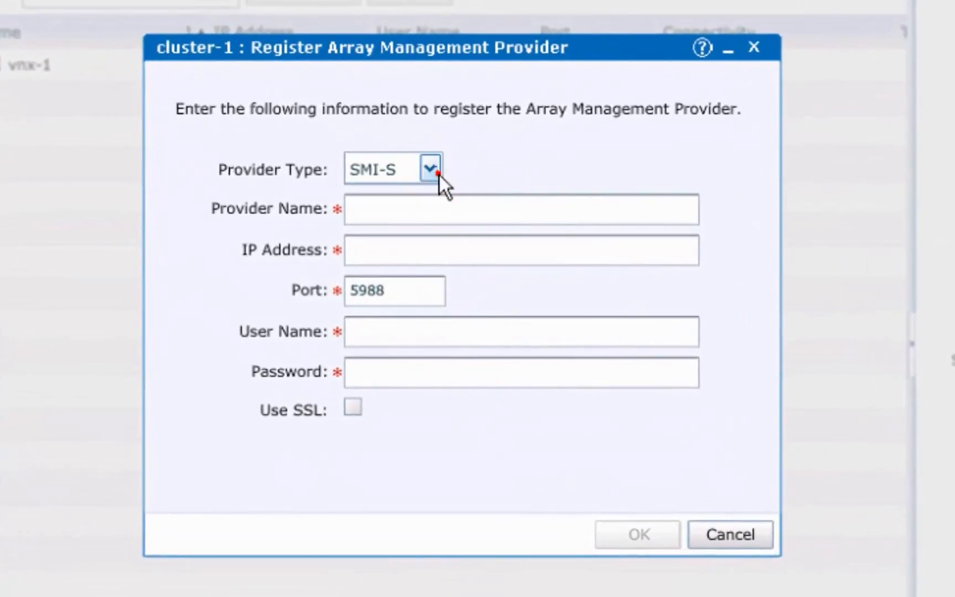
pyautogui.click(428, 168)
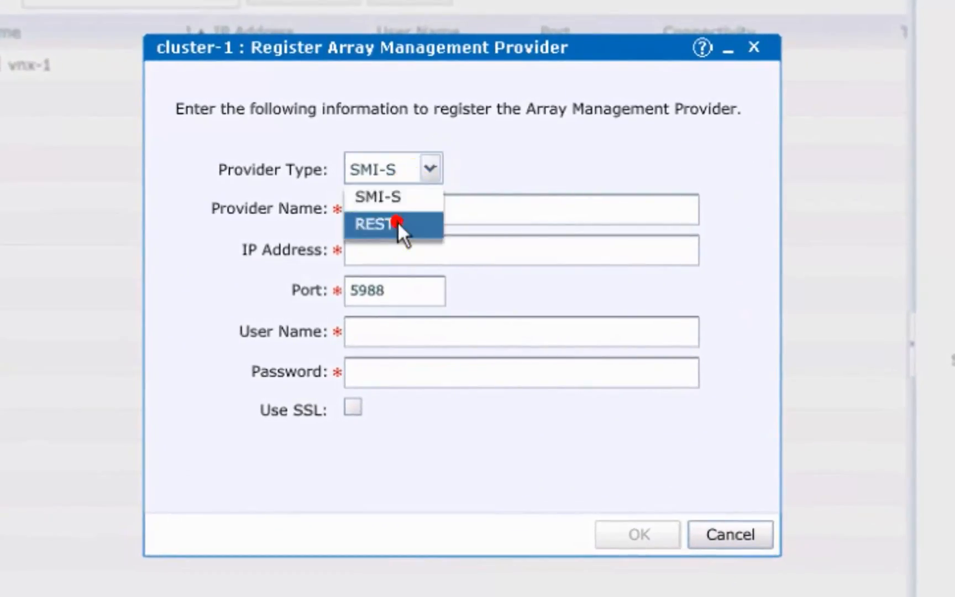
pyautogui.click(373, 225)
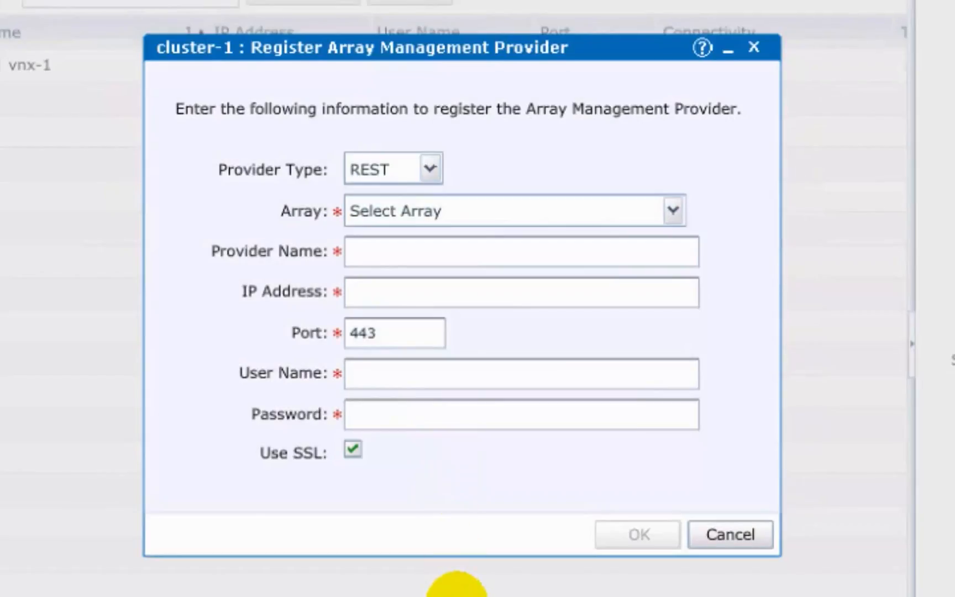
pyautogui.moveTo(326, 239)
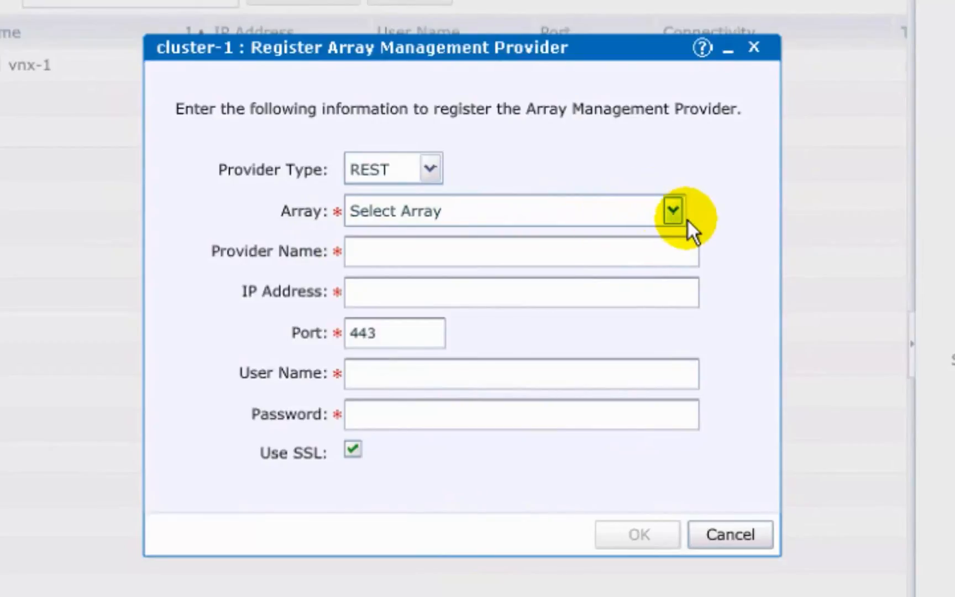
pyautogui.click(672, 212)
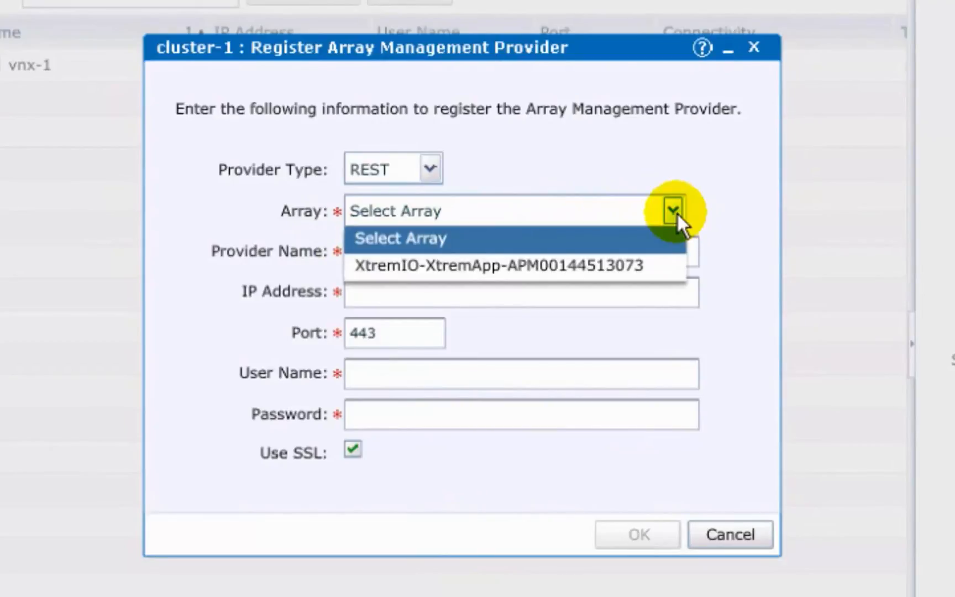
pyautogui.moveTo(645, 280)
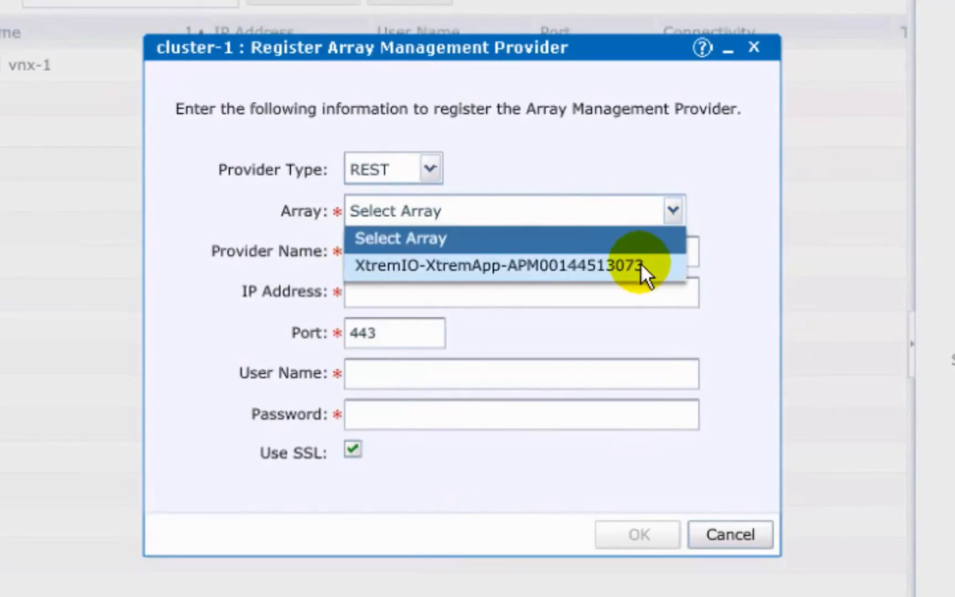
pyautogui.click(518, 266)
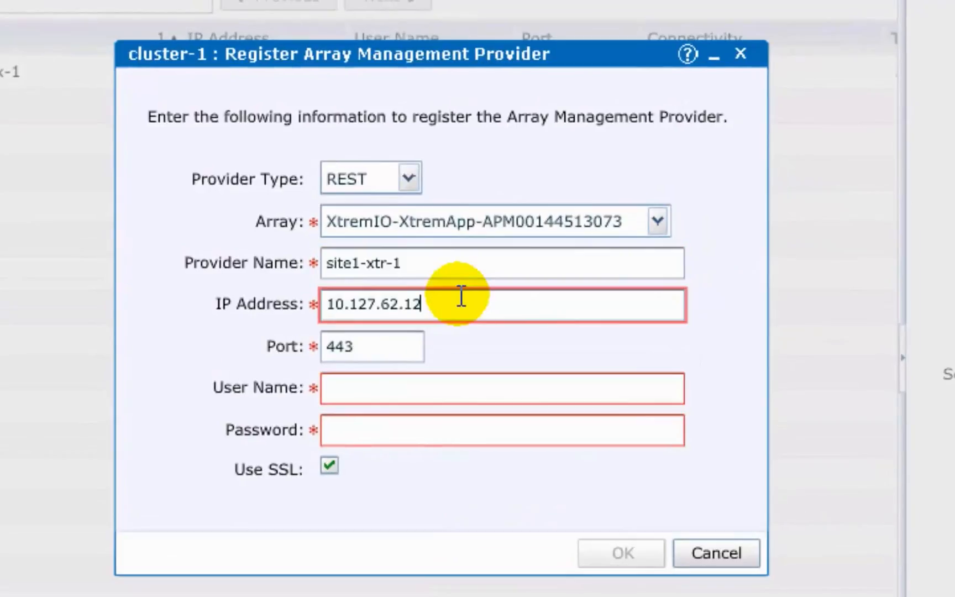
# - Fill in the provider's address/port details and the admin user name for site1-xtr-1
pyautogui.write('0')
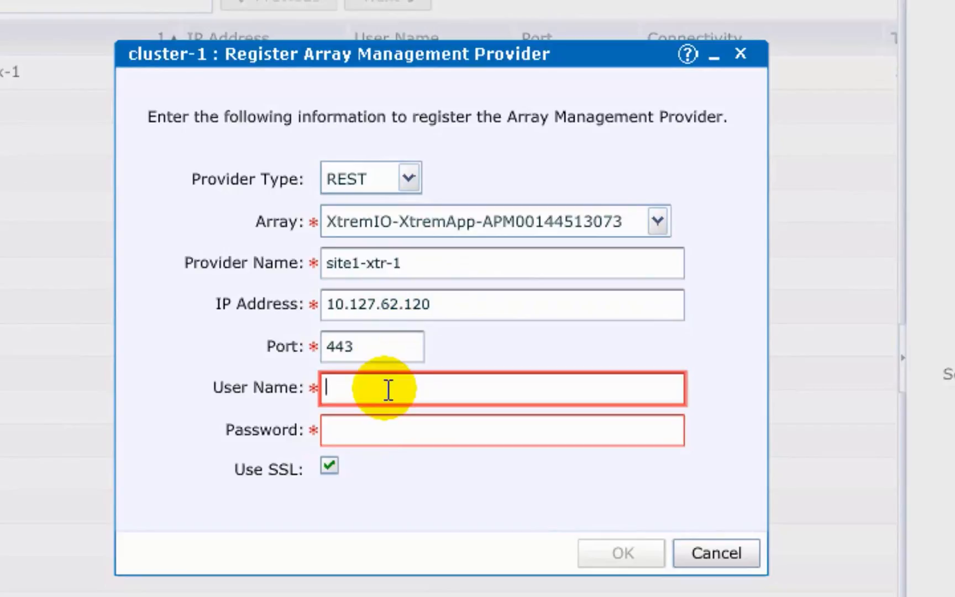
pyautogui.write('admin')
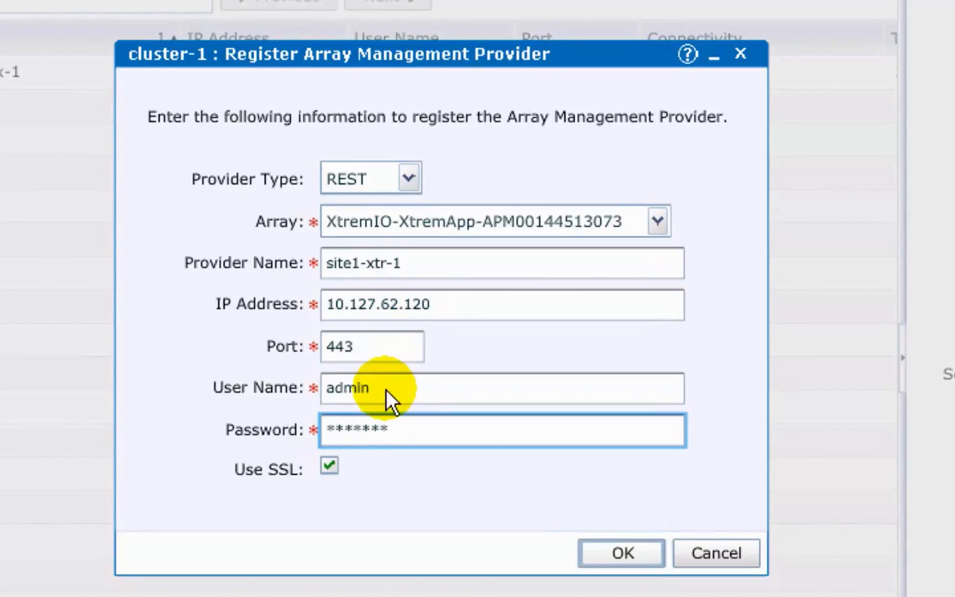
pyautogui.moveTo(365, 504)
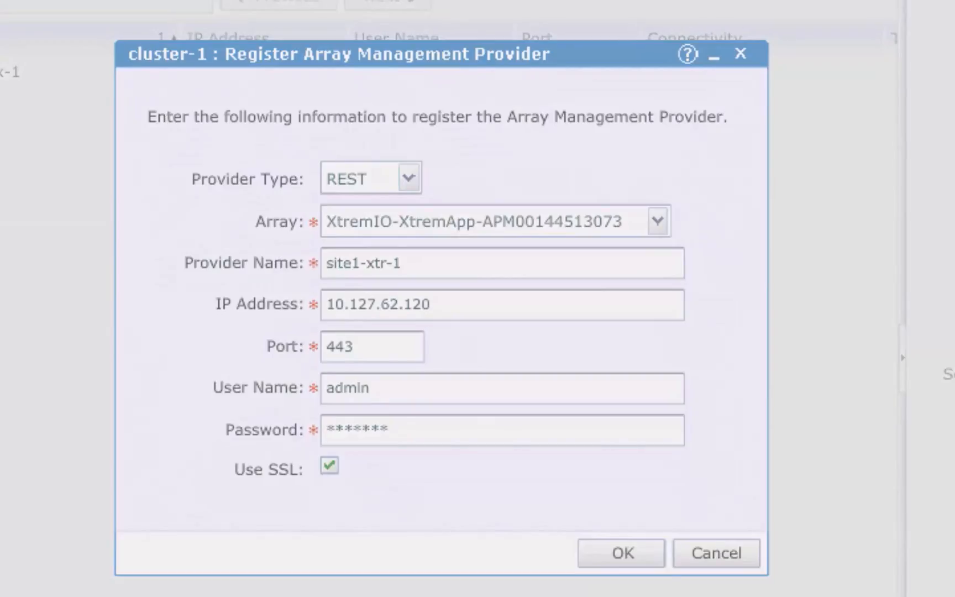
# - Submit the site1-xtr-1 registration and accept its SSL certificate so it shows connected
pyautogui.click(621, 568)
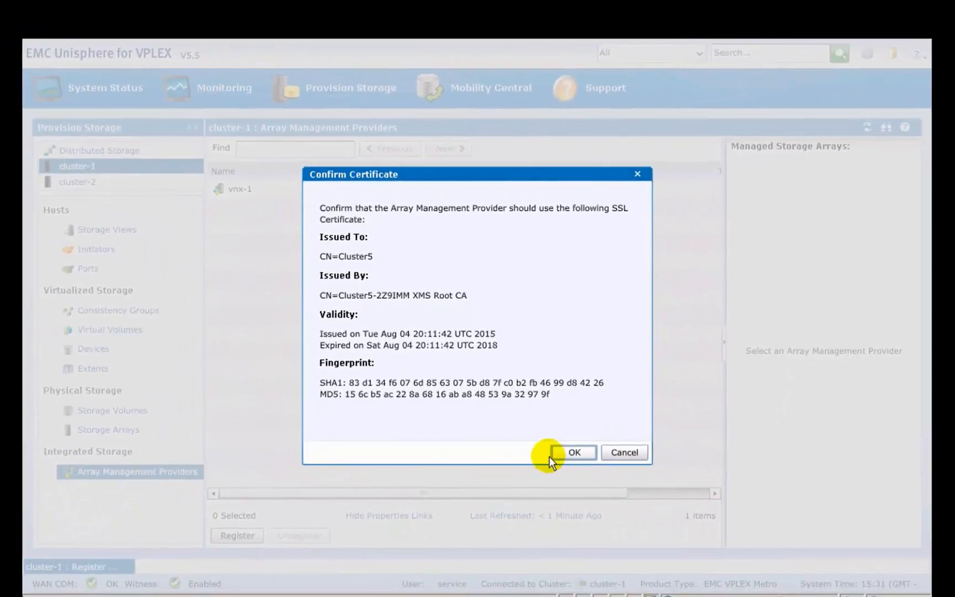
pyautogui.click(573, 451)
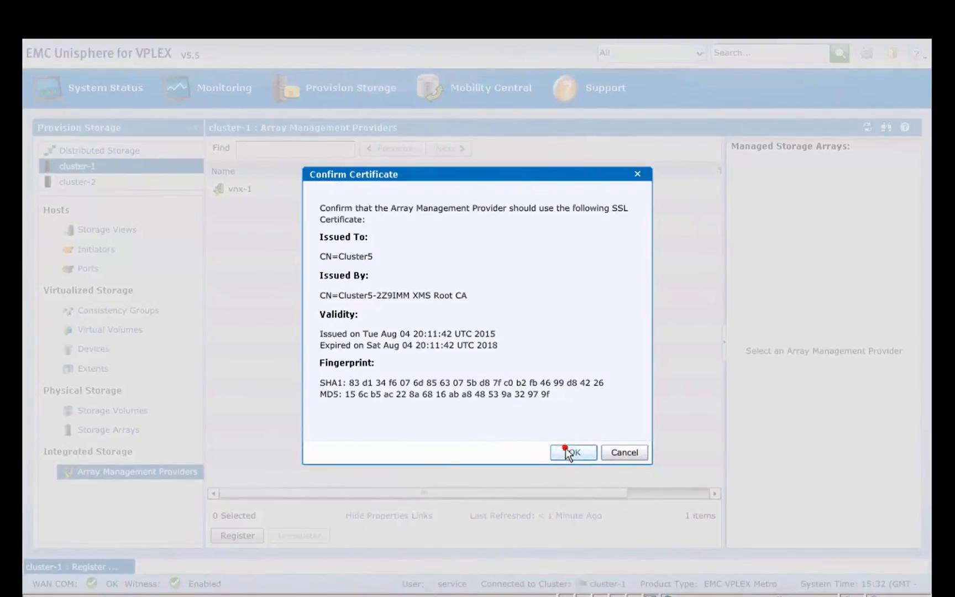
pyautogui.click(573, 452)
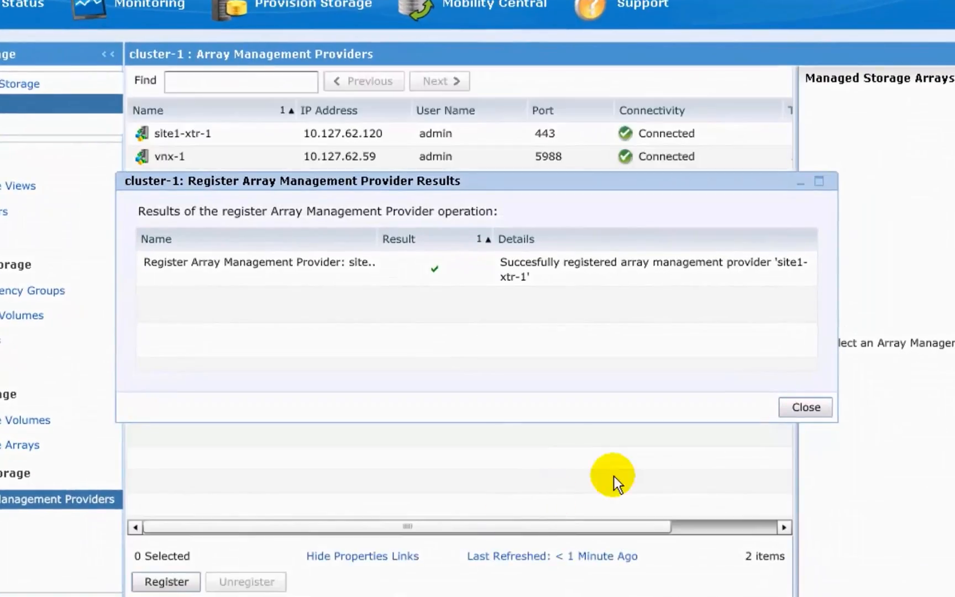
# - Dismiss the registration results and return to the Provisioning Overview for cluster-1
pyautogui.click(805, 408)
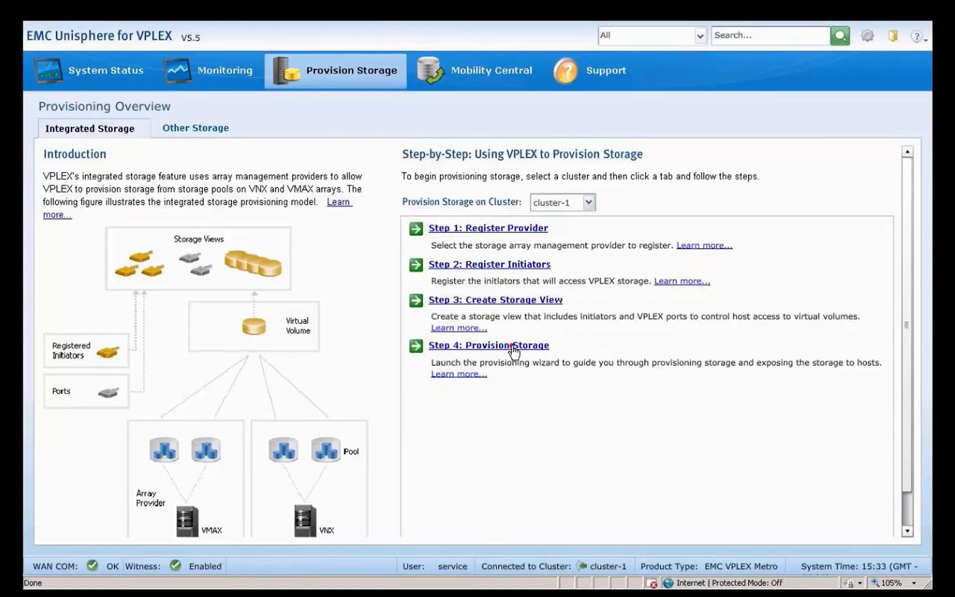
# - Launch Provision From Pools and define a new local consistency group cg_xtr_1 on cluster-1
pyautogui.click(488, 345)
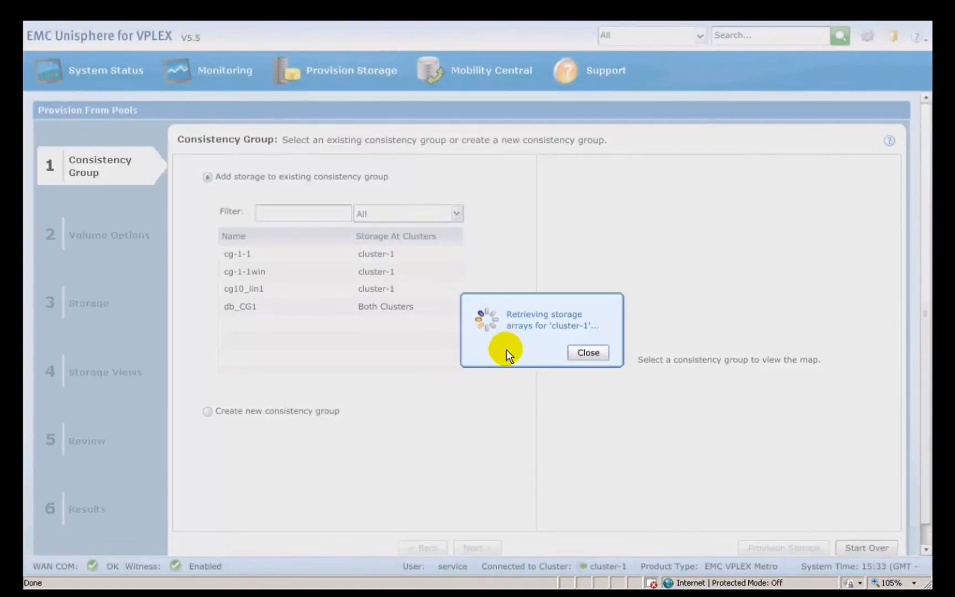
pyautogui.moveTo(619, 586)
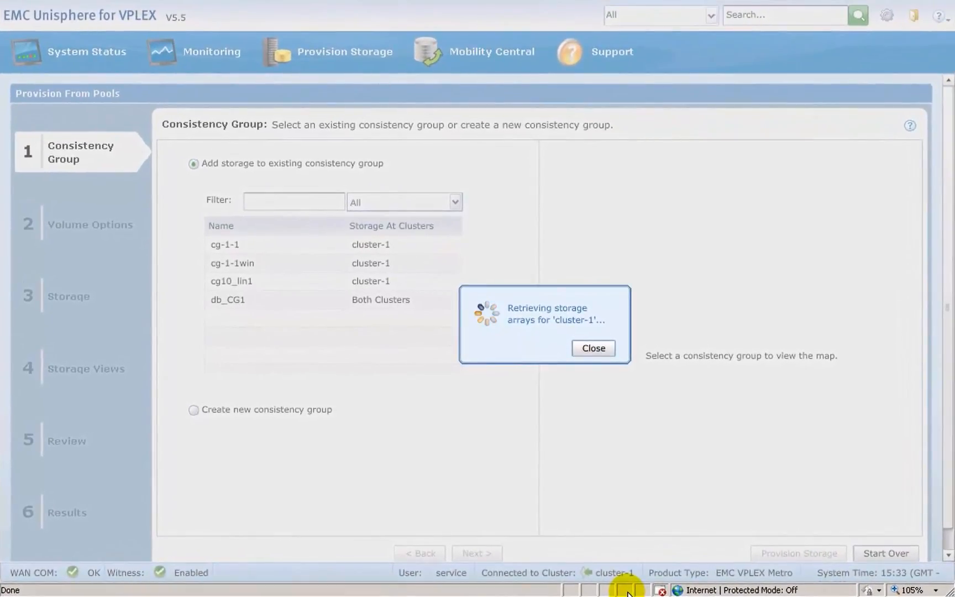
pyautogui.click(593, 348)
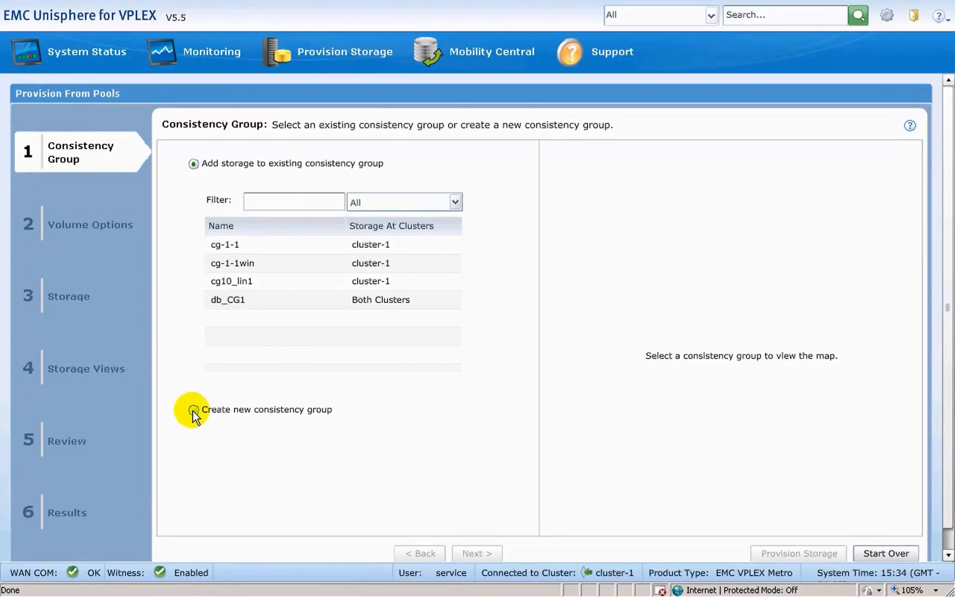
pyautogui.click(194, 409)
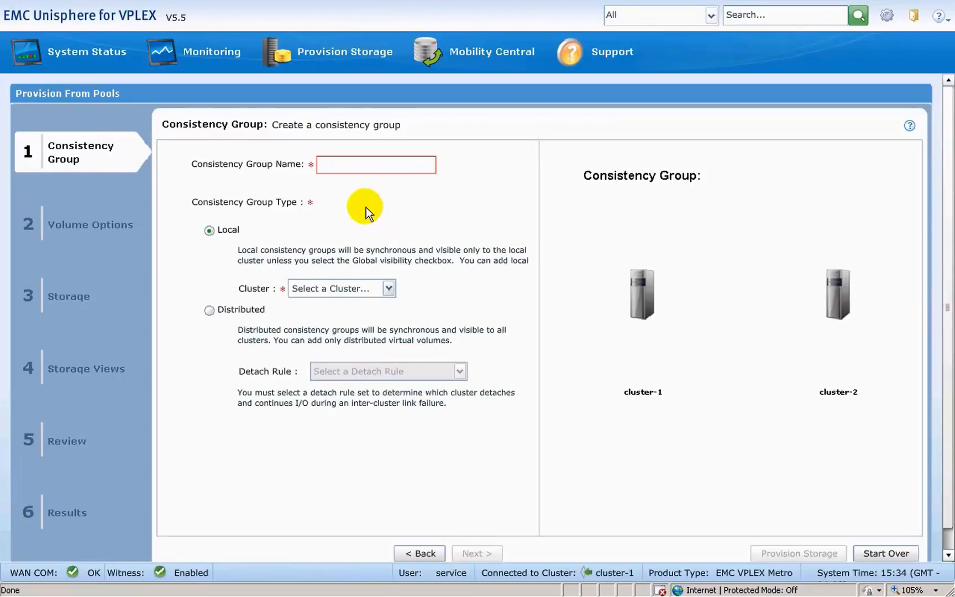
pyautogui.click(375, 165)
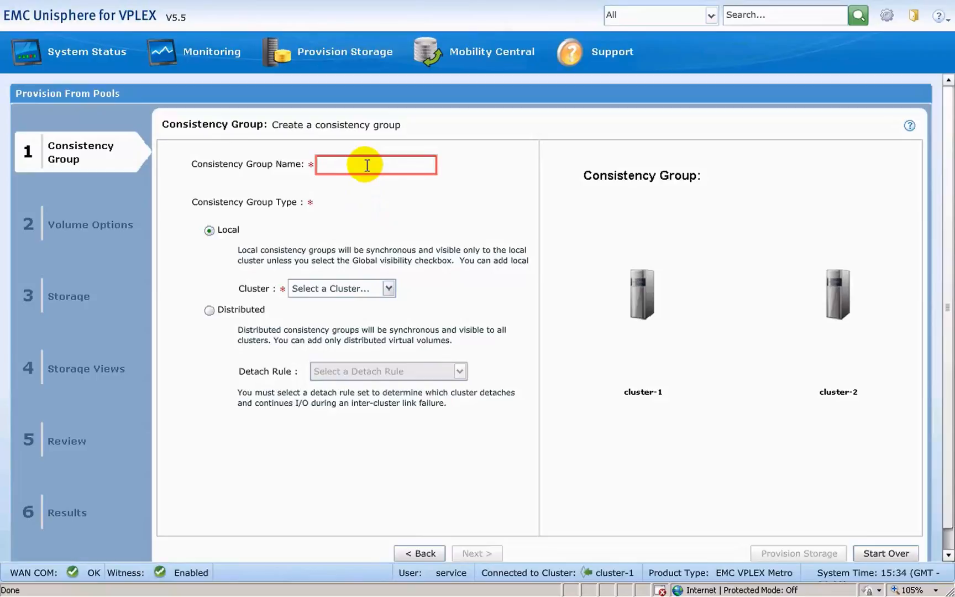
pyautogui.write('c')
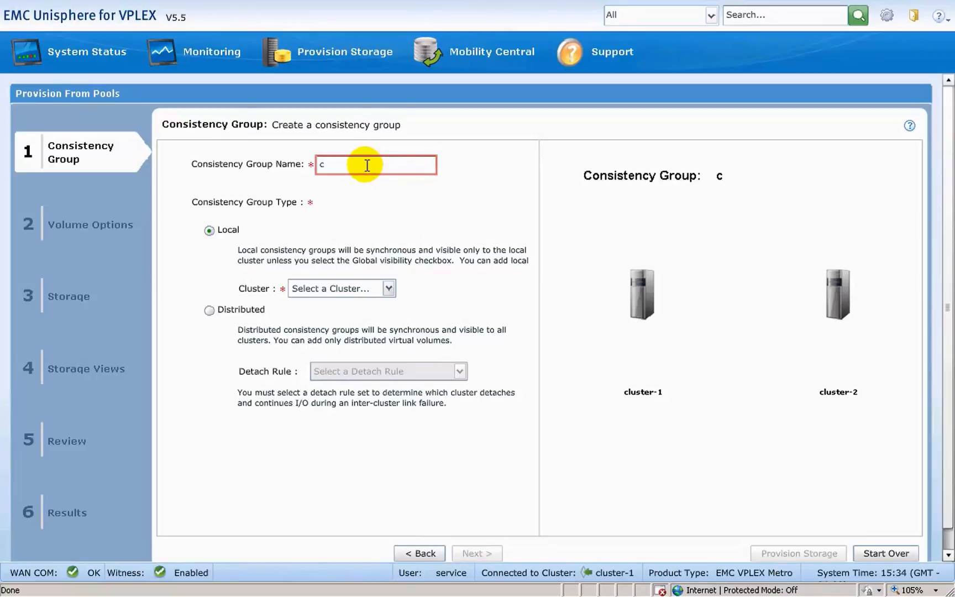
pyautogui.write('g_xtr_1')
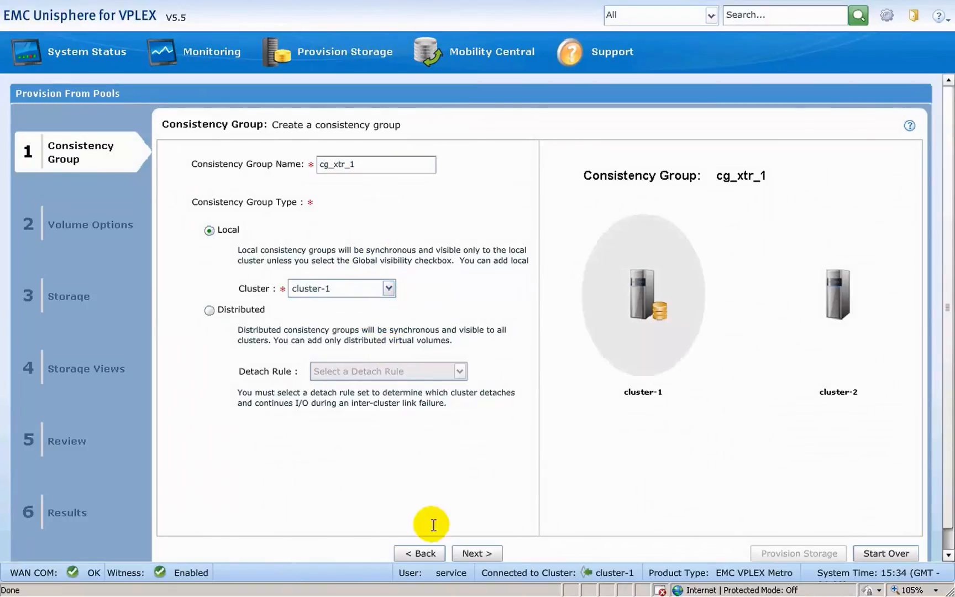
# - Set Volume Options to 4 volumes of 80 GB, base name xtr_vol, with a custom job name
pyautogui.click(477, 554)
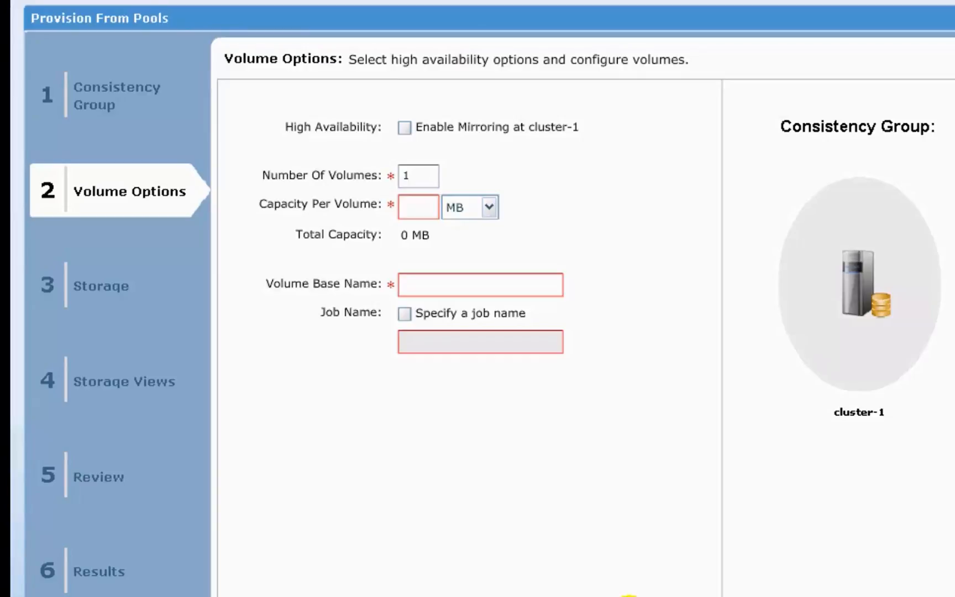
pyautogui.click(423, 177)
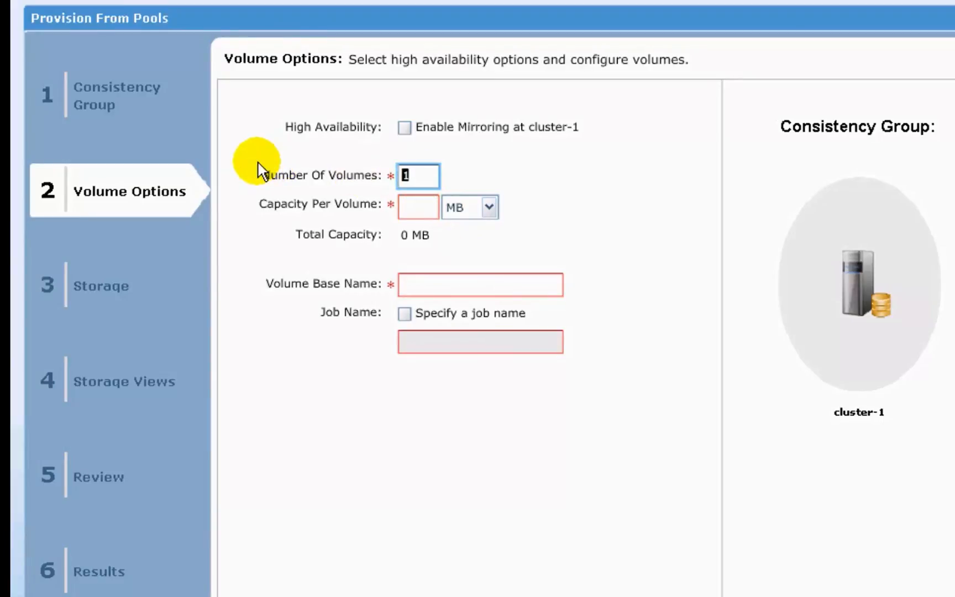
pyautogui.click(484, 208)
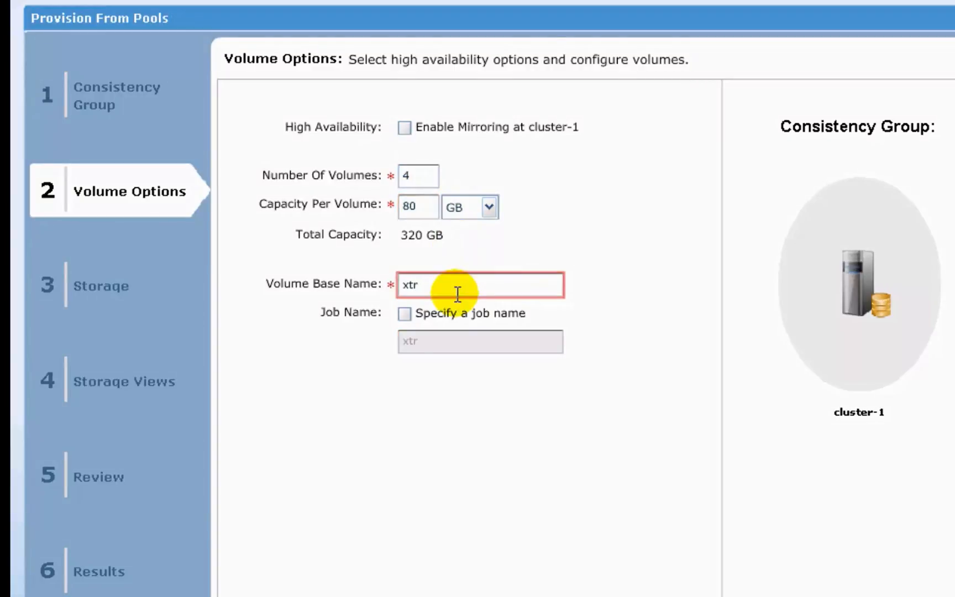
pyautogui.write('_vol')
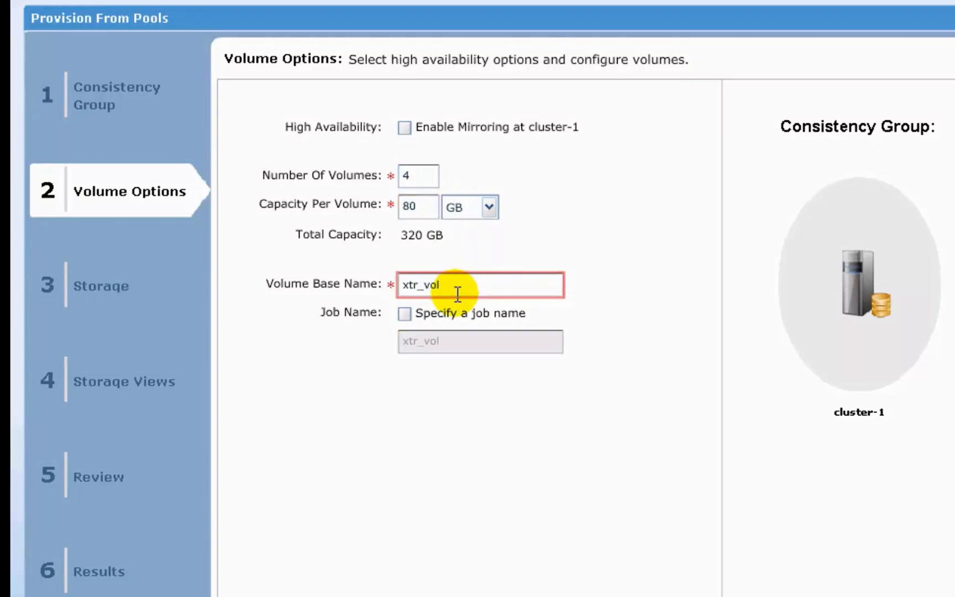
pyautogui.moveTo(404, 315)
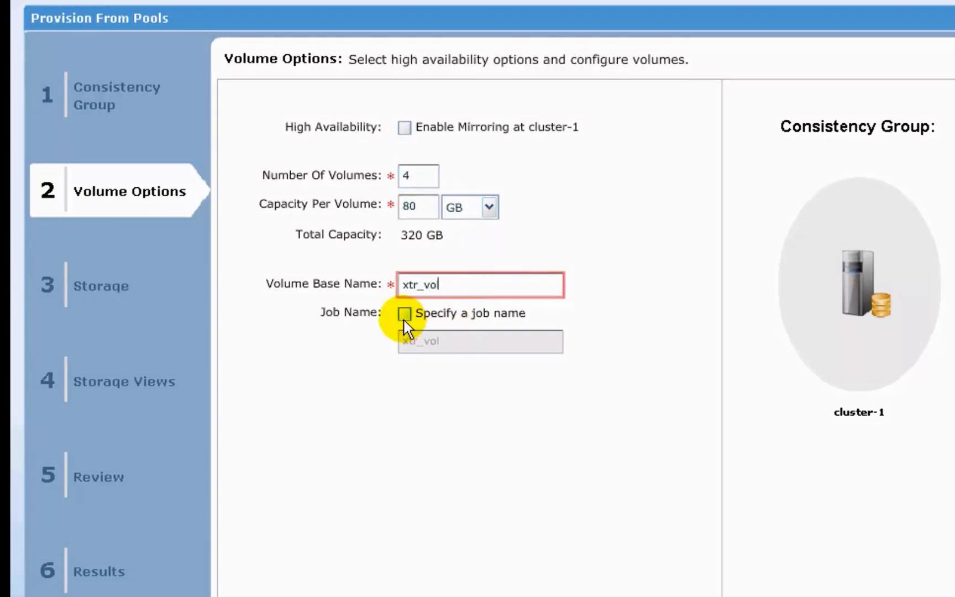
pyautogui.click(404, 313)
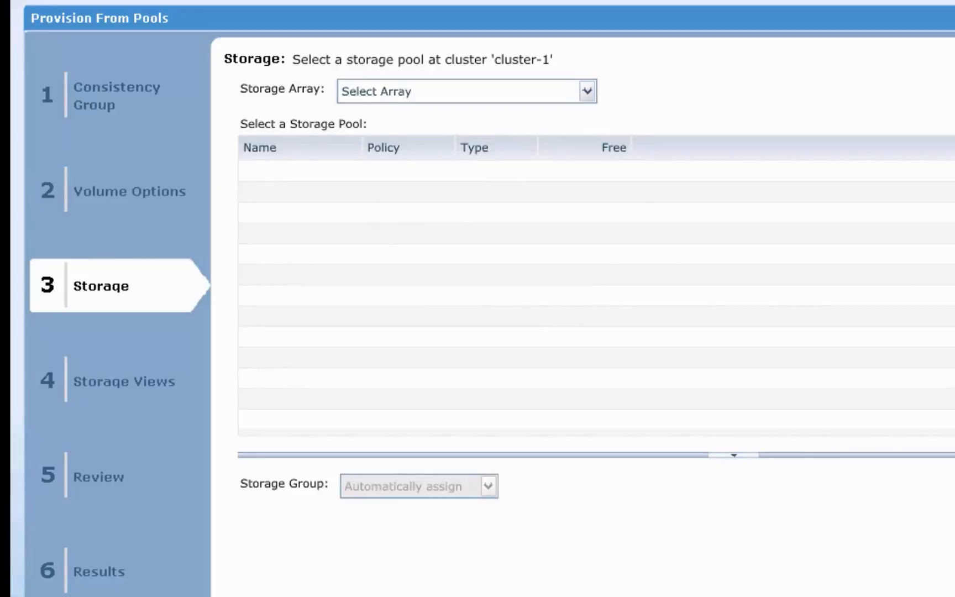
# - Choose the XtremIO array's DefaultPool and storage group vplex-site1 as the volume source
pyautogui.click(587, 91)
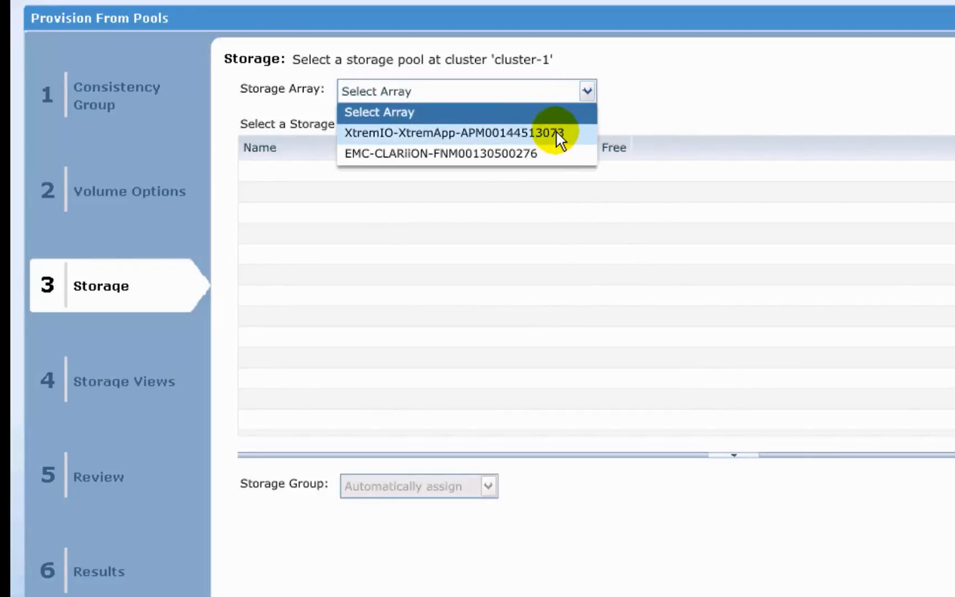
pyautogui.click(453, 133)
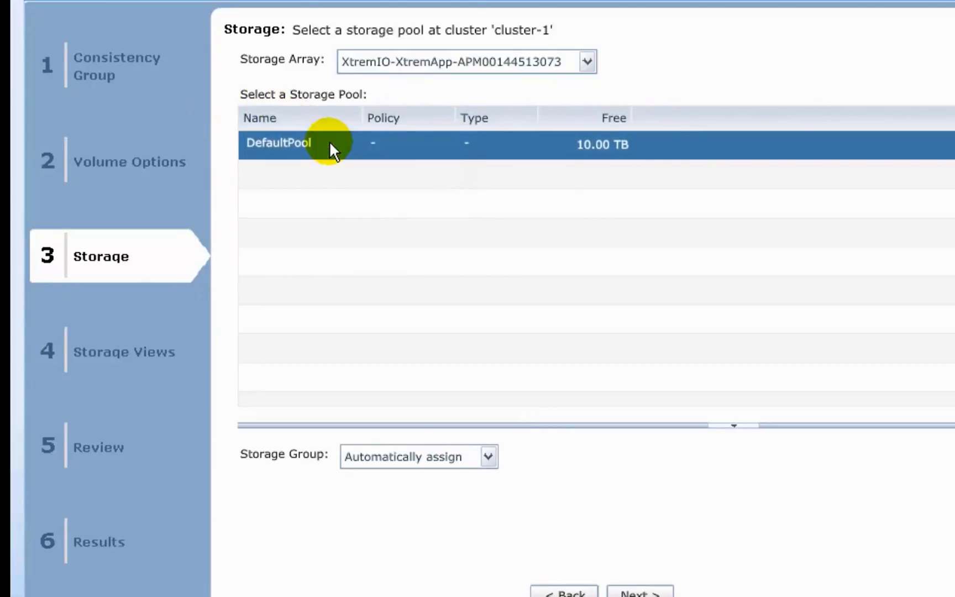
pyautogui.moveTo(371, 314)
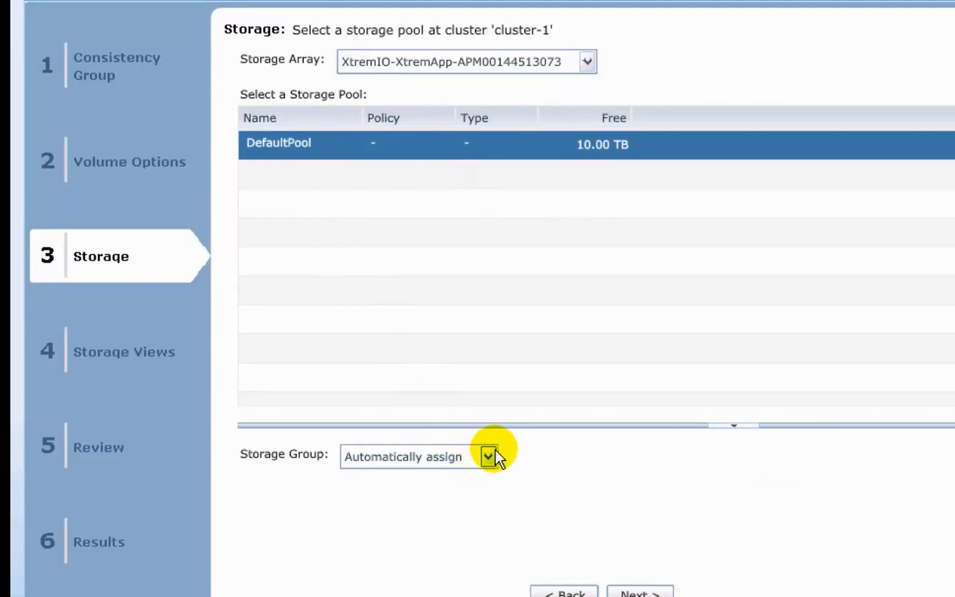
pyautogui.click(489, 457)
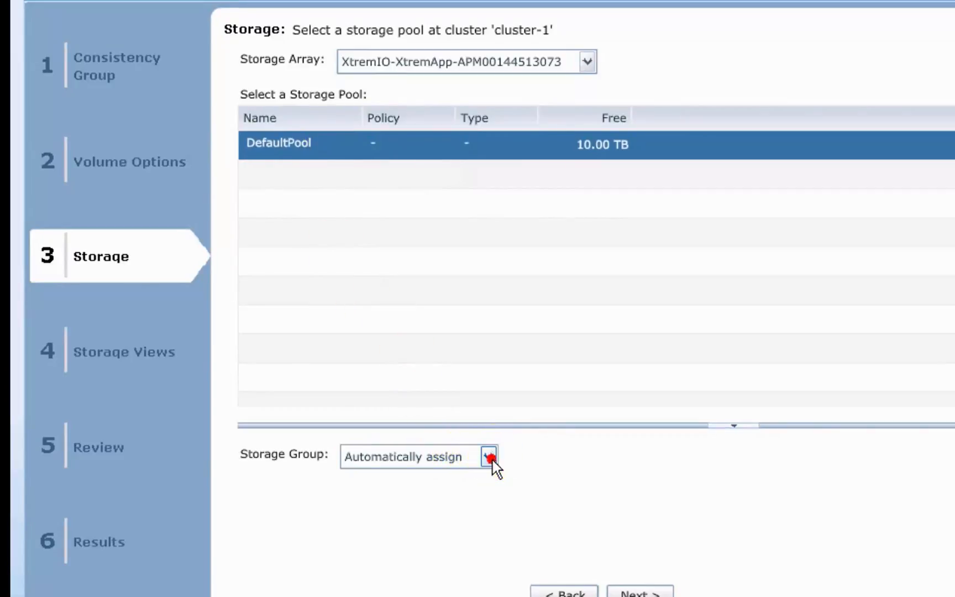
pyautogui.click(488, 457)
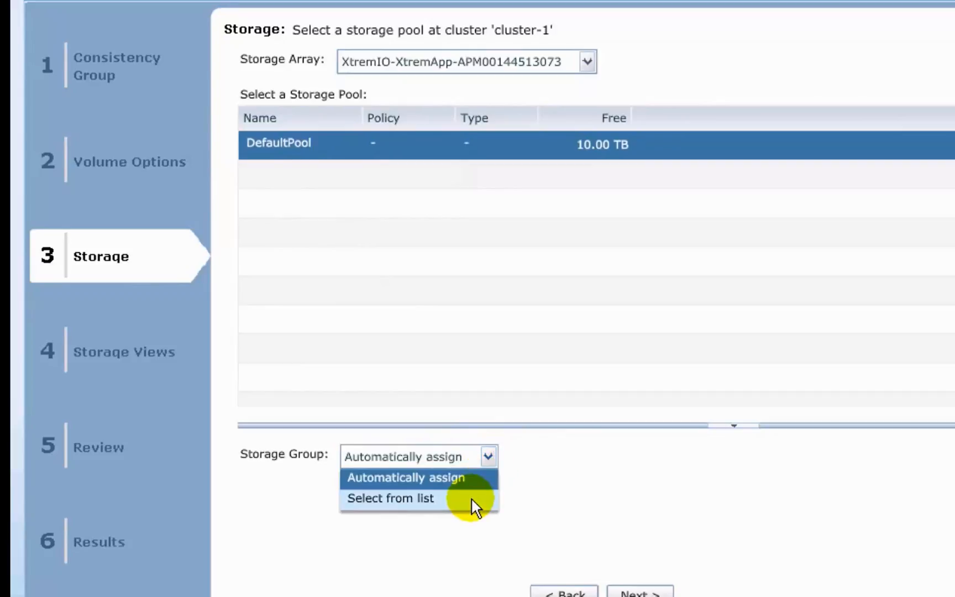
pyautogui.click(390, 499)
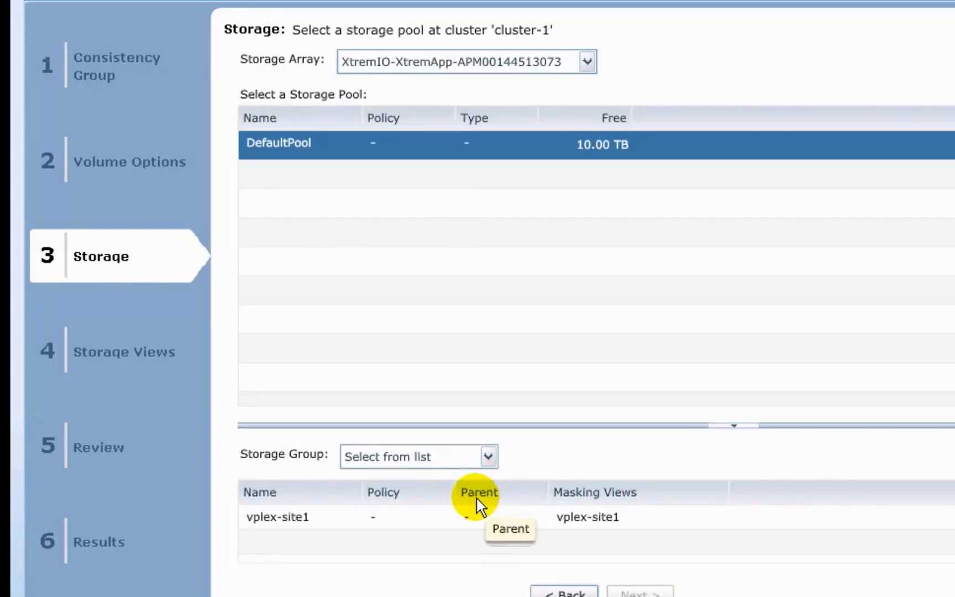
pyautogui.click(277, 517)
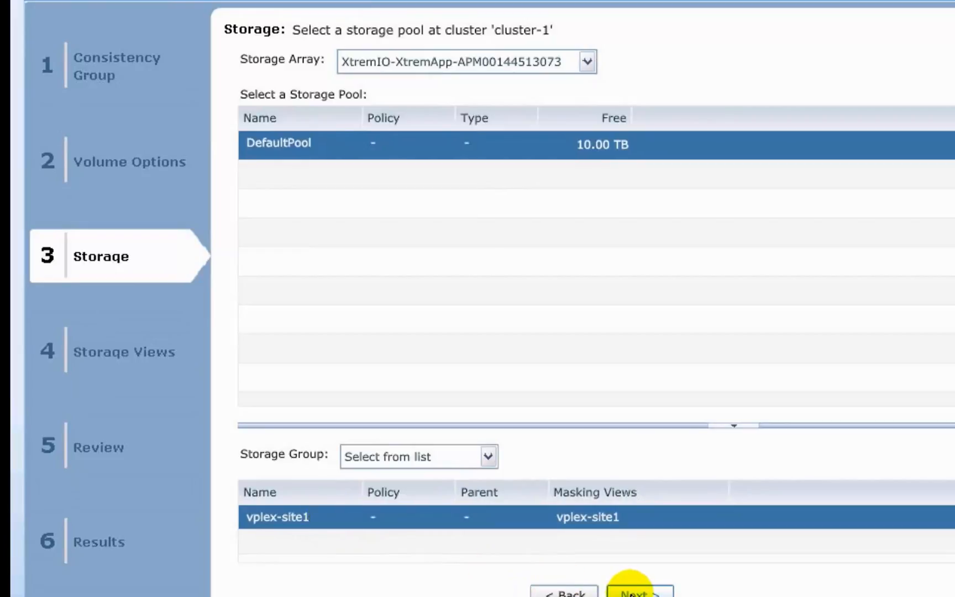
pyautogui.click(635, 590)
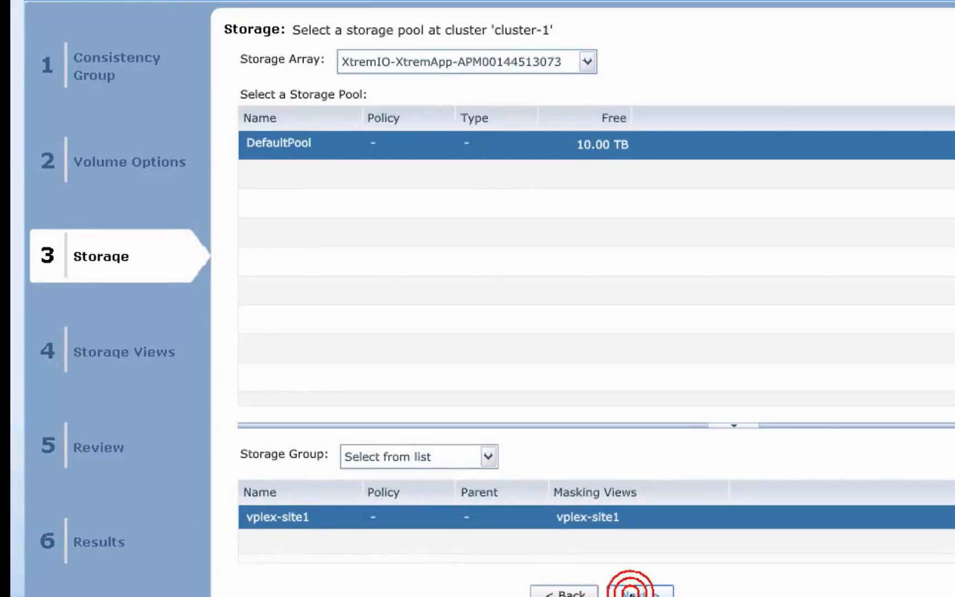
# - Expose the volumes through existing storage view SV-1-1win and reach the Review summary
pyautogui.click(631, 592)
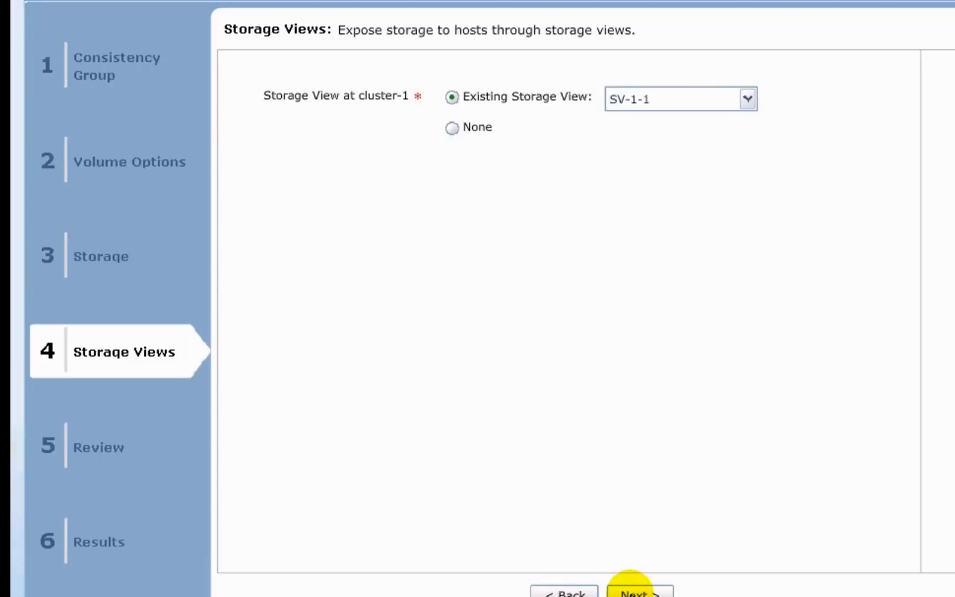
pyautogui.moveTo(405, 126)
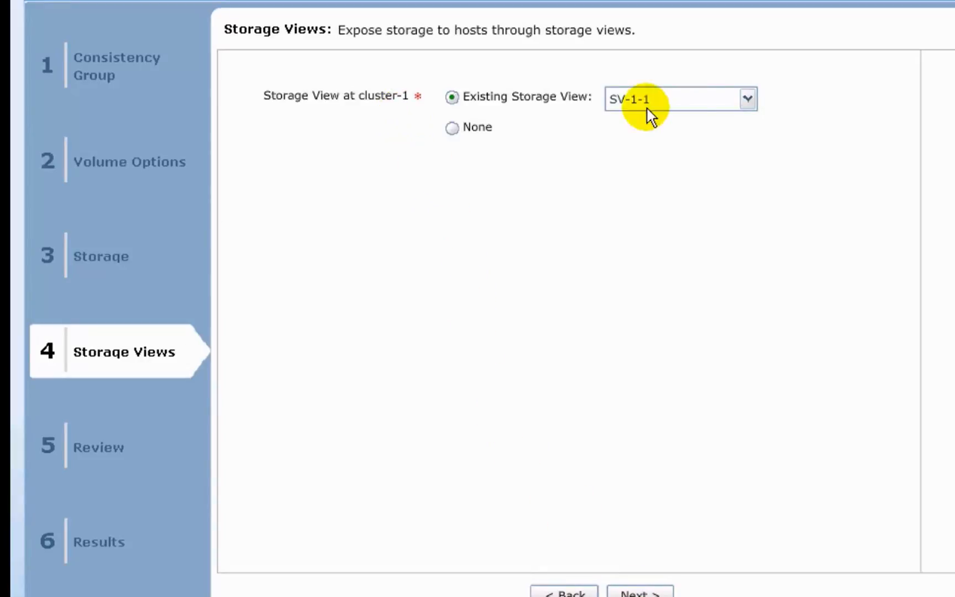
pyautogui.click(747, 99)
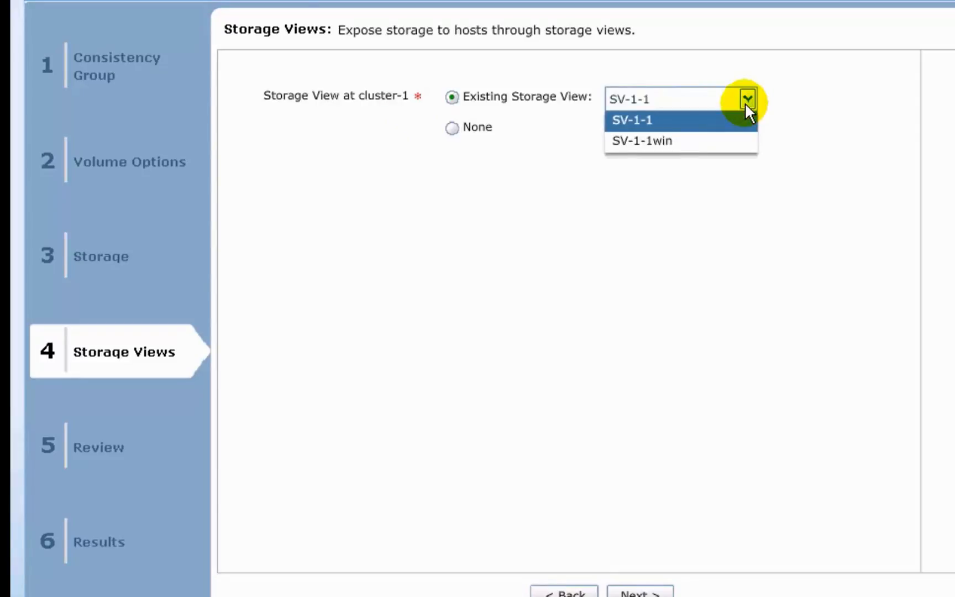
pyautogui.click(641, 142)
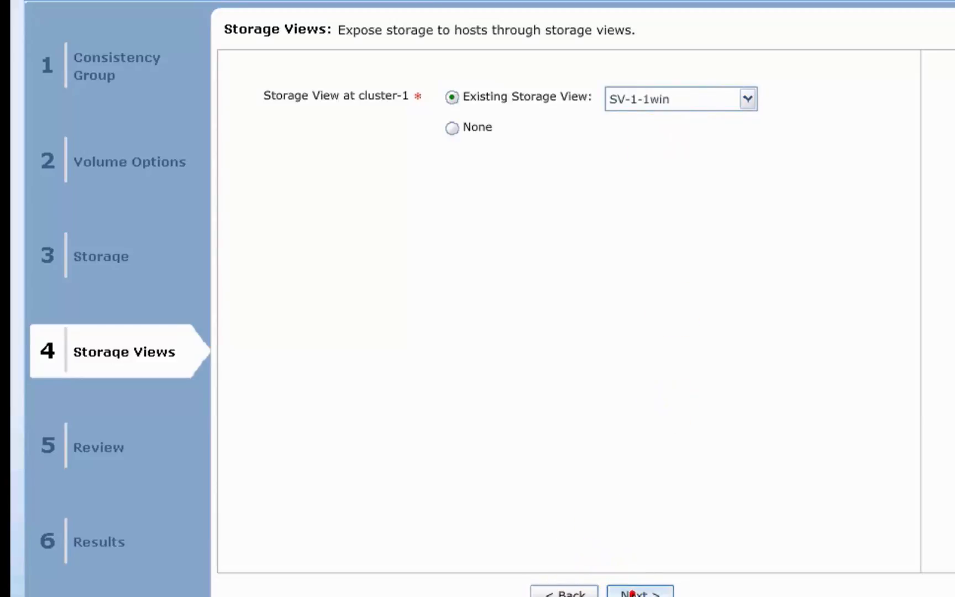
pyautogui.click(637, 591)
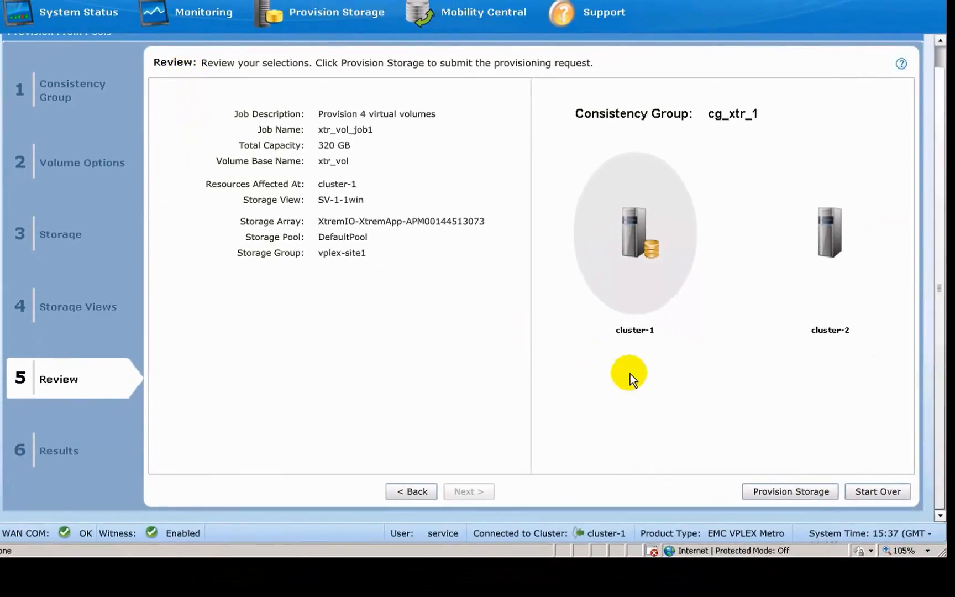
pyautogui.click(790, 491)
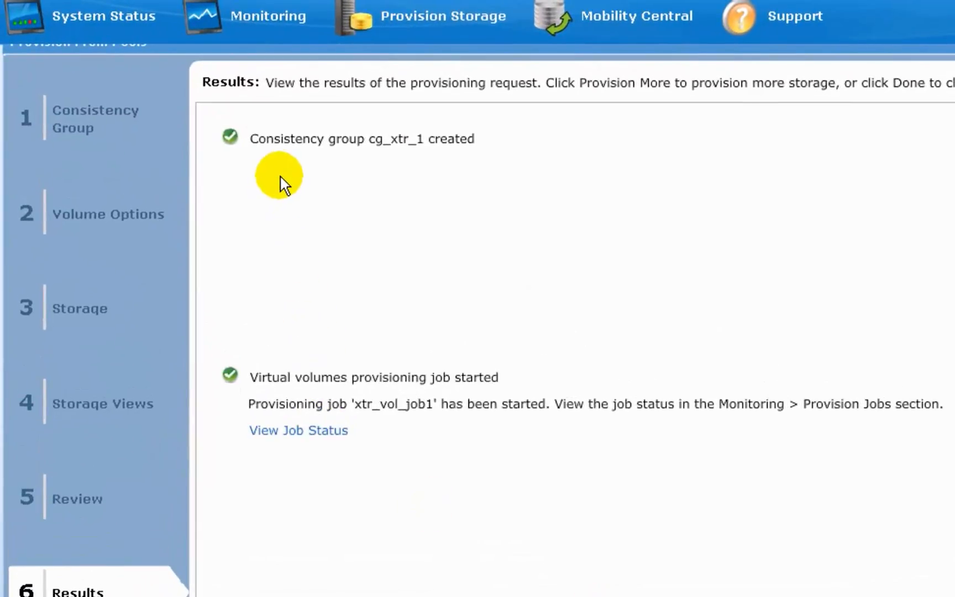
pyautogui.moveTo(320, 169)
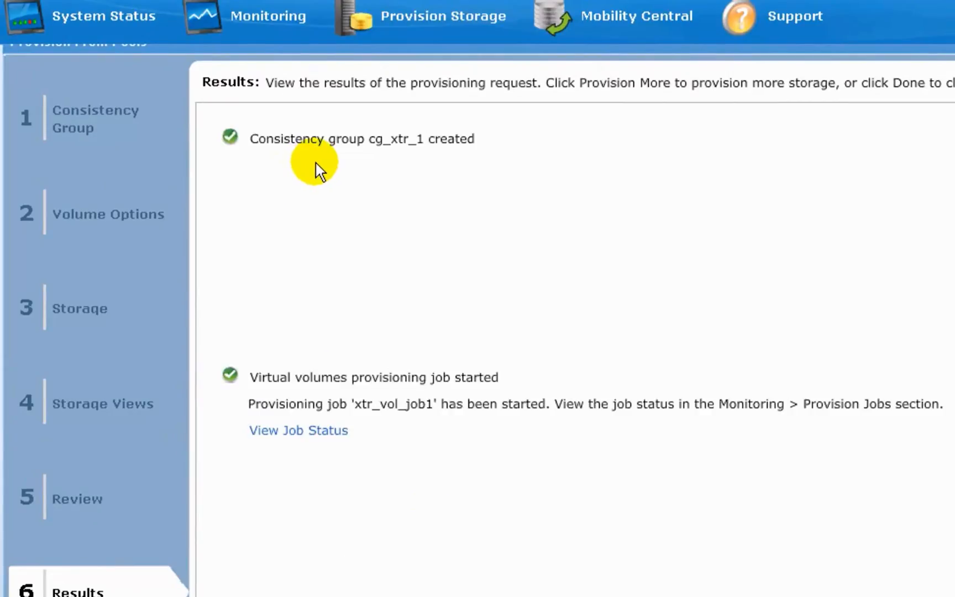
pyautogui.moveTo(373, 381)
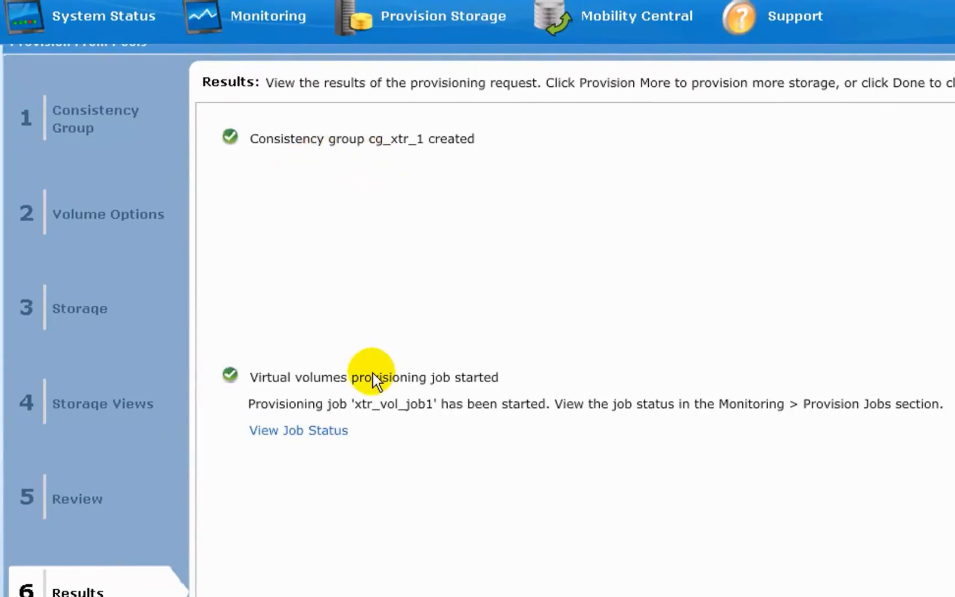
pyautogui.moveTo(551, 378)
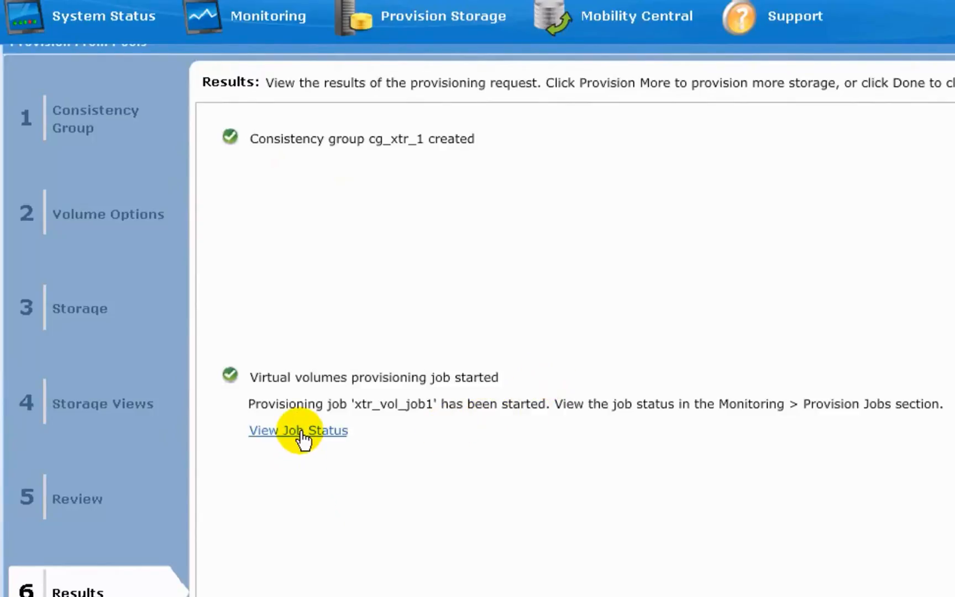
# - Check job status and confirm xtr_vol_job1 completed with four virtual volumes
pyautogui.click(297, 431)
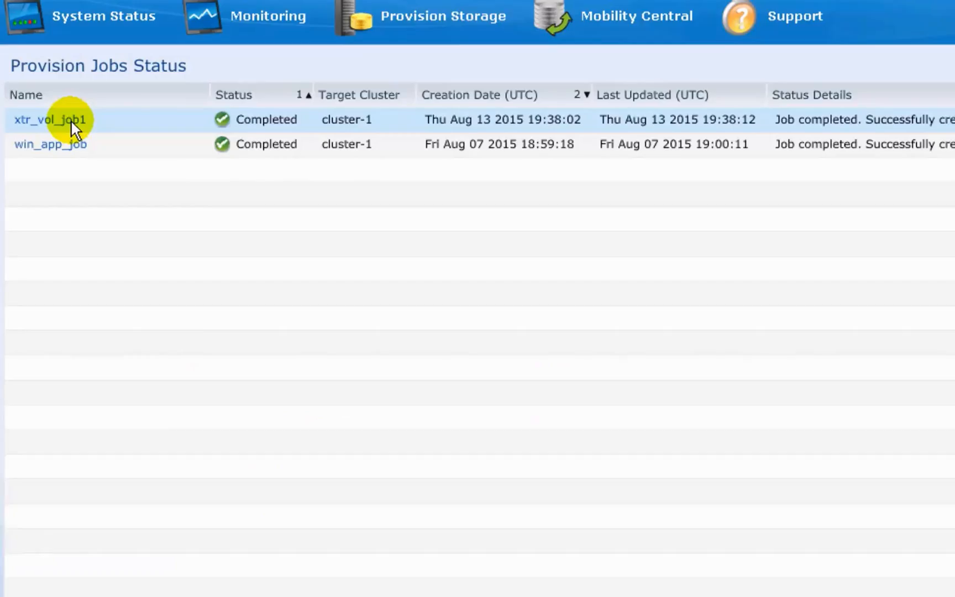
pyautogui.doubleClick(51, 119)
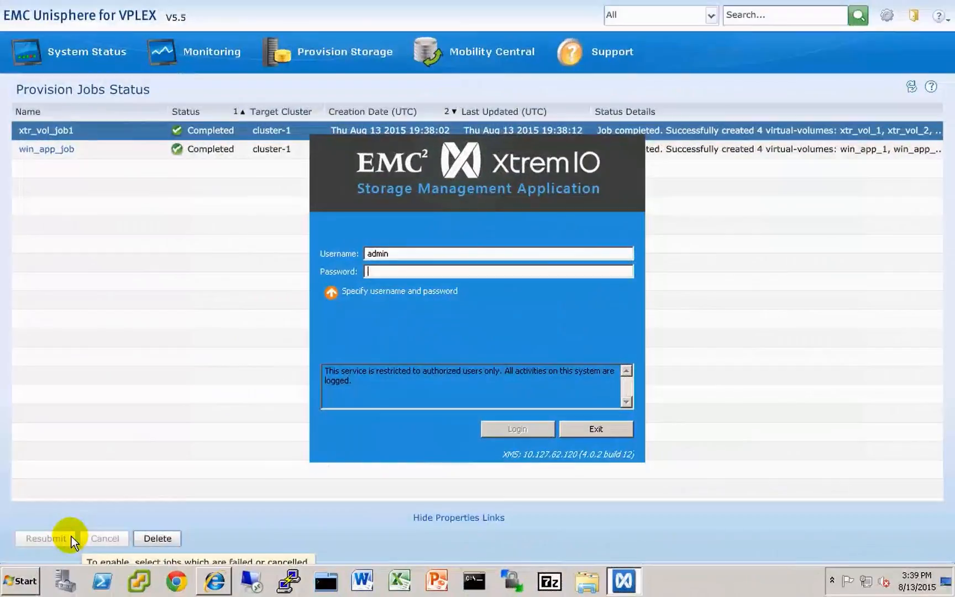
# - Log in to the XtremIO Storage Management Application with the admin password
pyautogui.write('•••••')
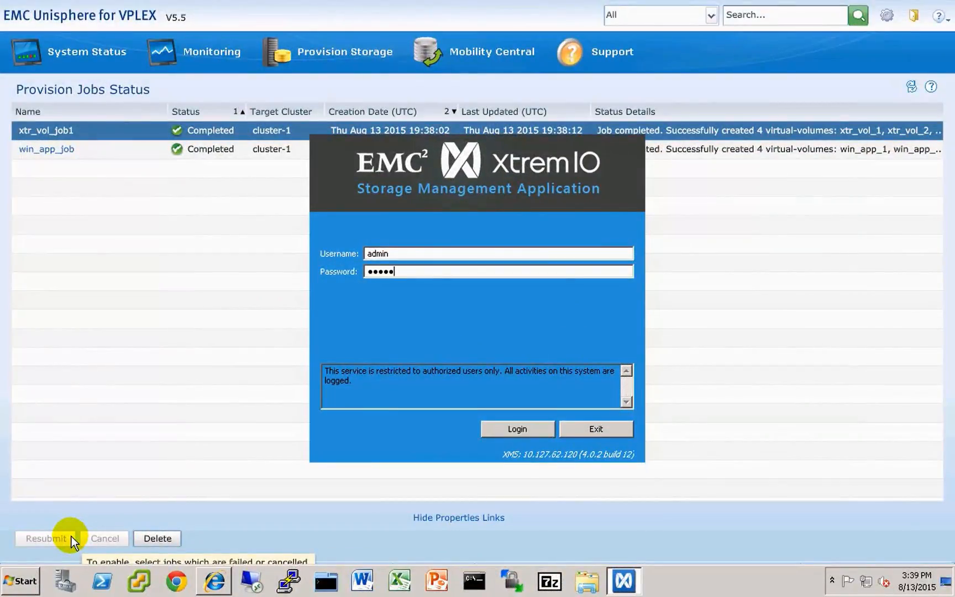
pyautogui.click(517, 428)
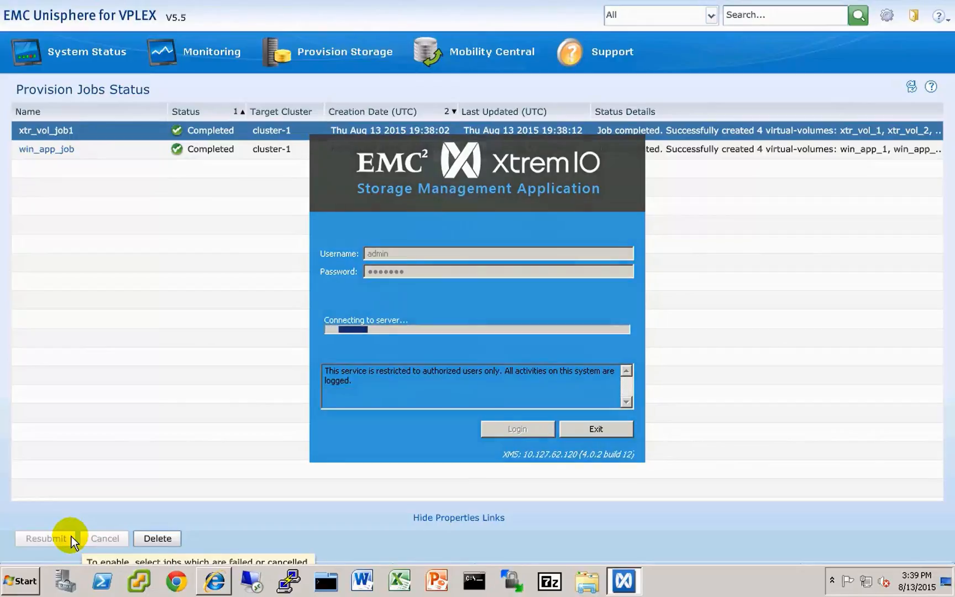
pyautogui.click(517, 428)
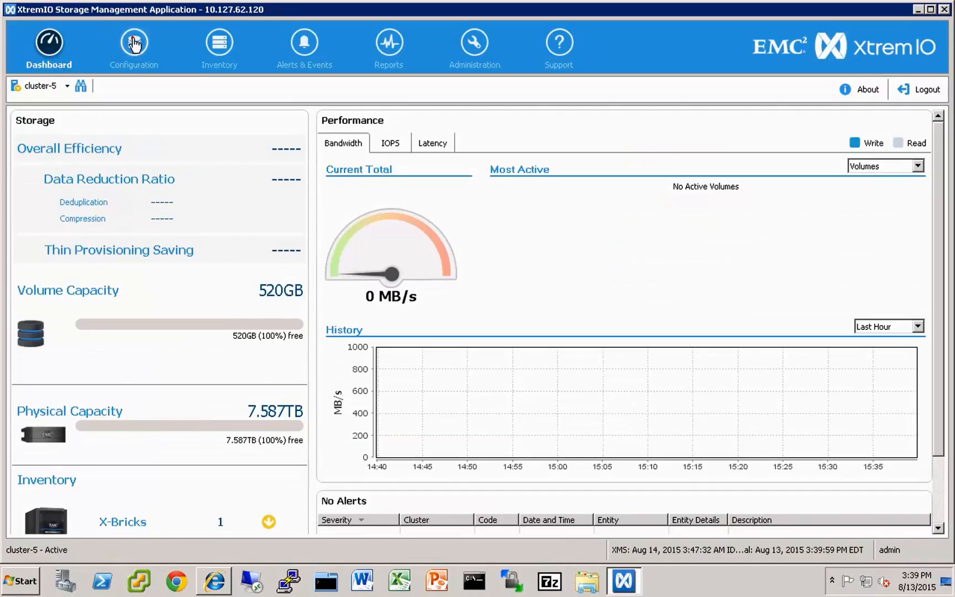
# - Show the VPLEX_PMTEDSERVES004_xtr_vol volumes in Configuration and their mapping to initiator group vplex-site1
pyautogui.click(134, 42)
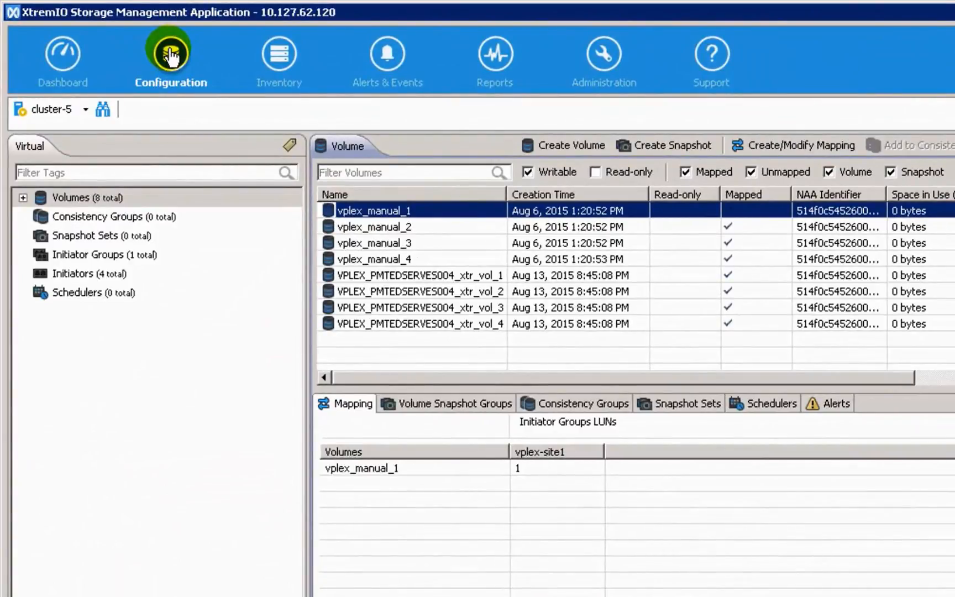
pyautogui.moveTo(491, 218)
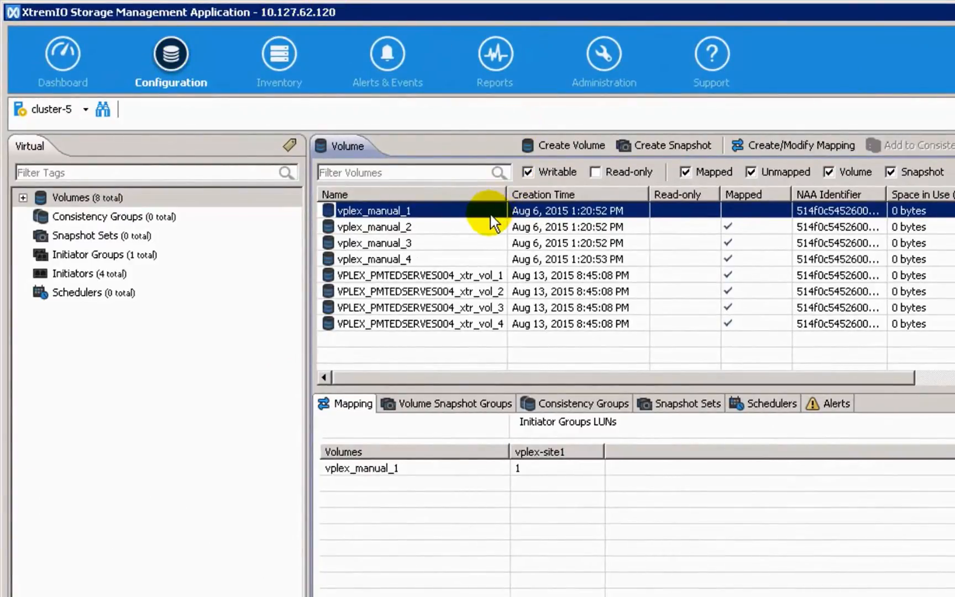
pyautogui.moveTo(509, 195)
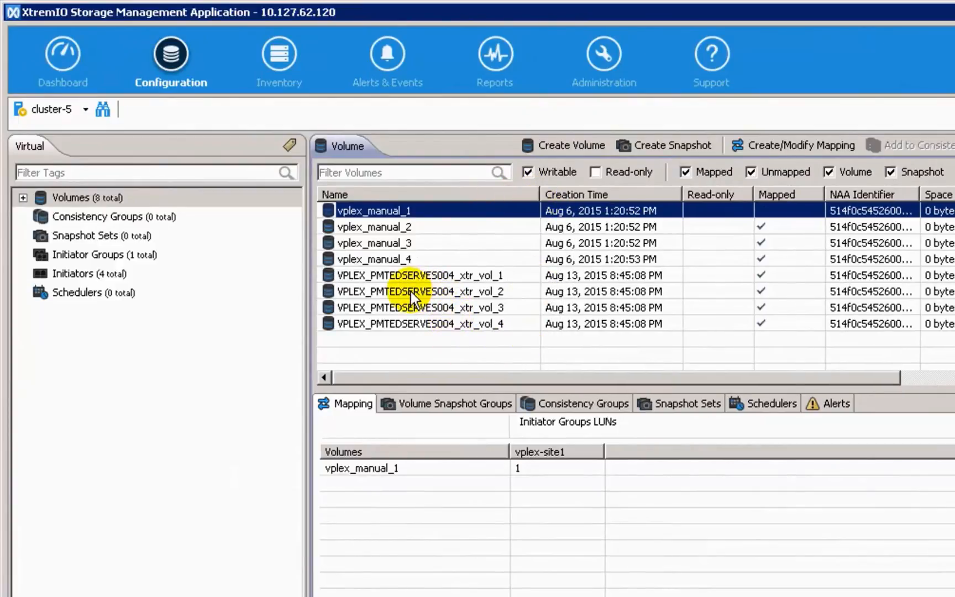
pyautogui.moveTo(427, 341)
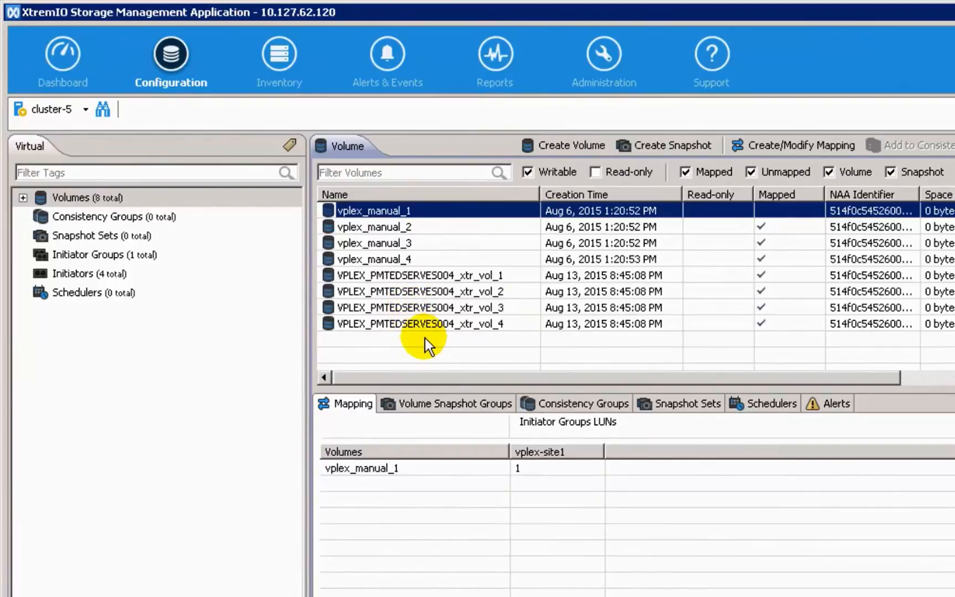
pyautogui.moveTo(723, 355)
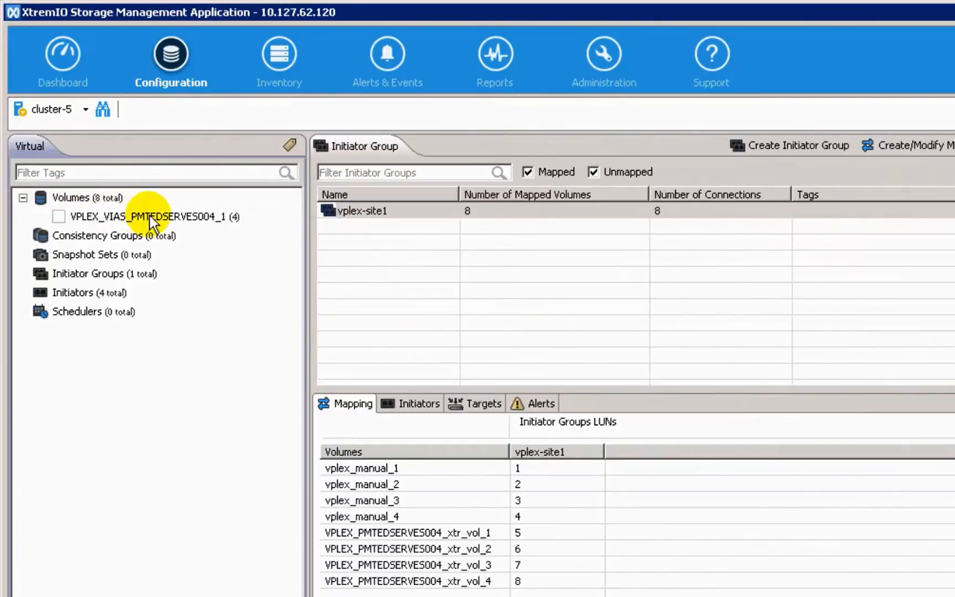
pyautogui.click(149, 217)
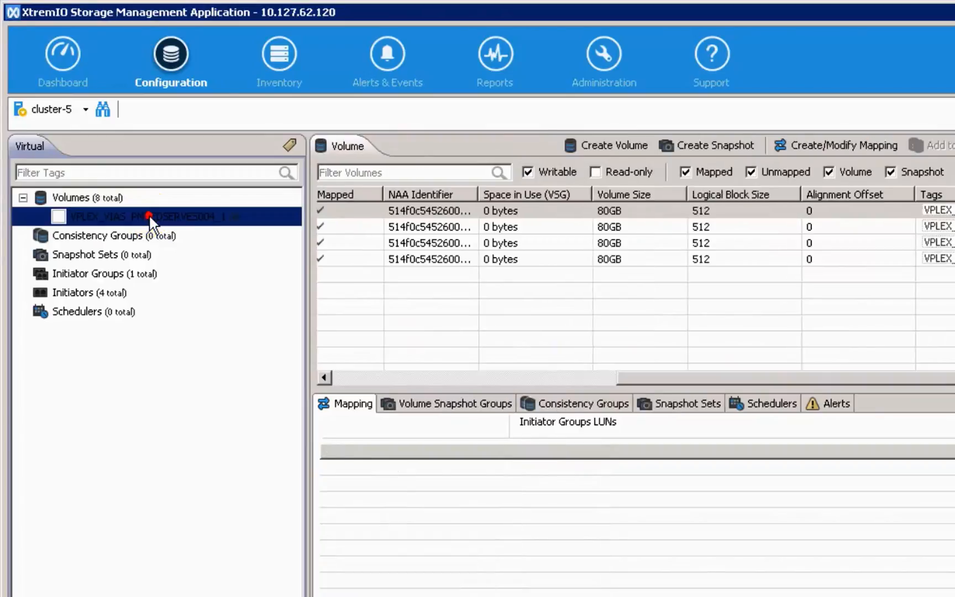
pyautogui.click(155, 217)
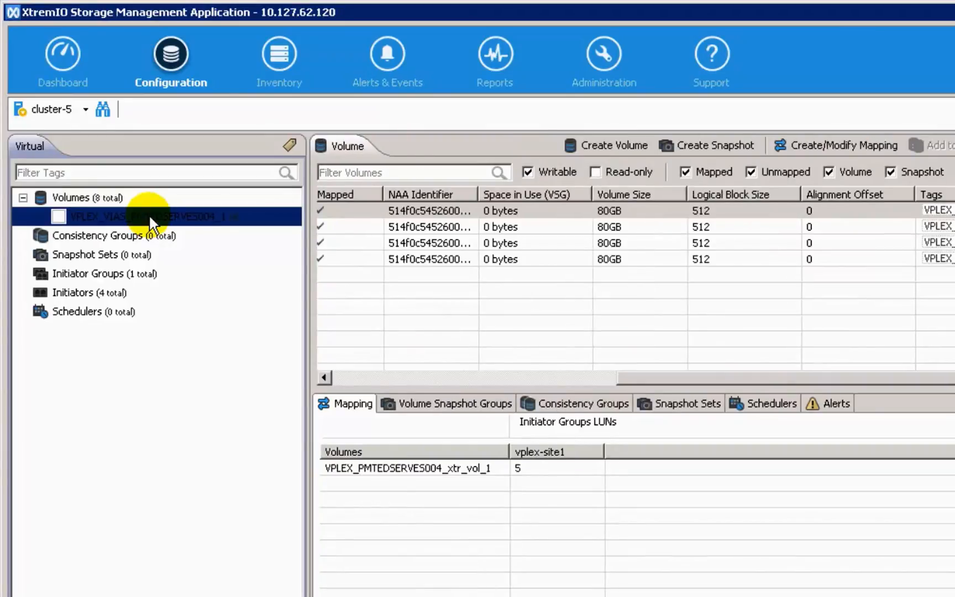
pyautogui.moveTo(237, 313)
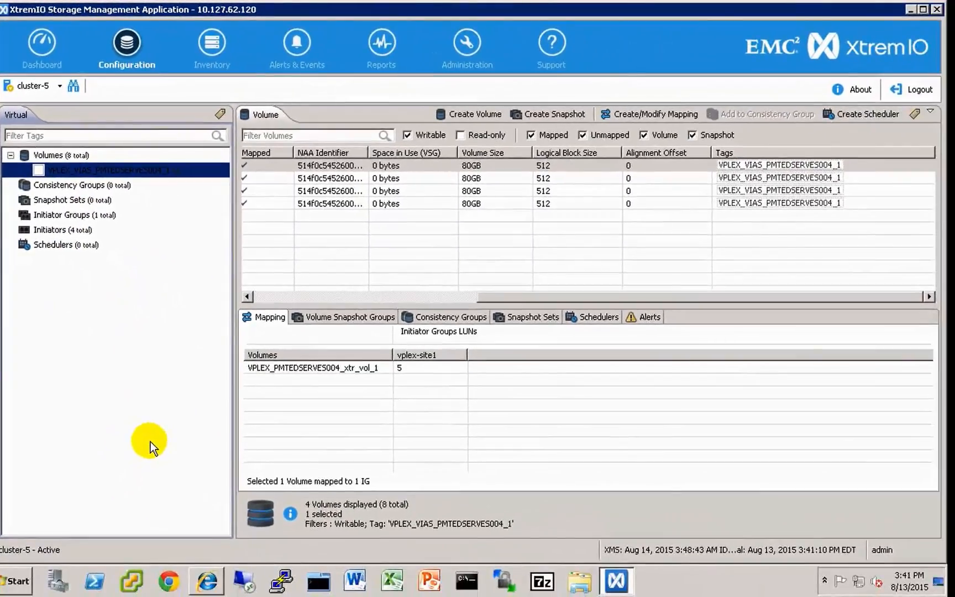
pyautogui.moveTo(889, 5)
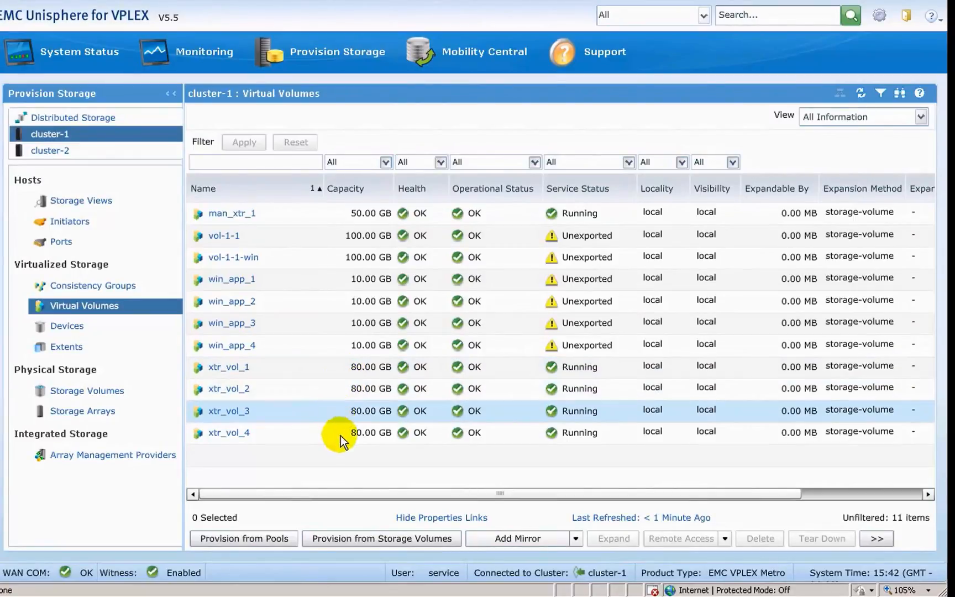
# - Check cluster-1's Devices, Storage Volumes and Virtual Volumes lists for xtr_vol_1 to xtr_vol_4 at 80 GB
pyautogui.click(66, 326)
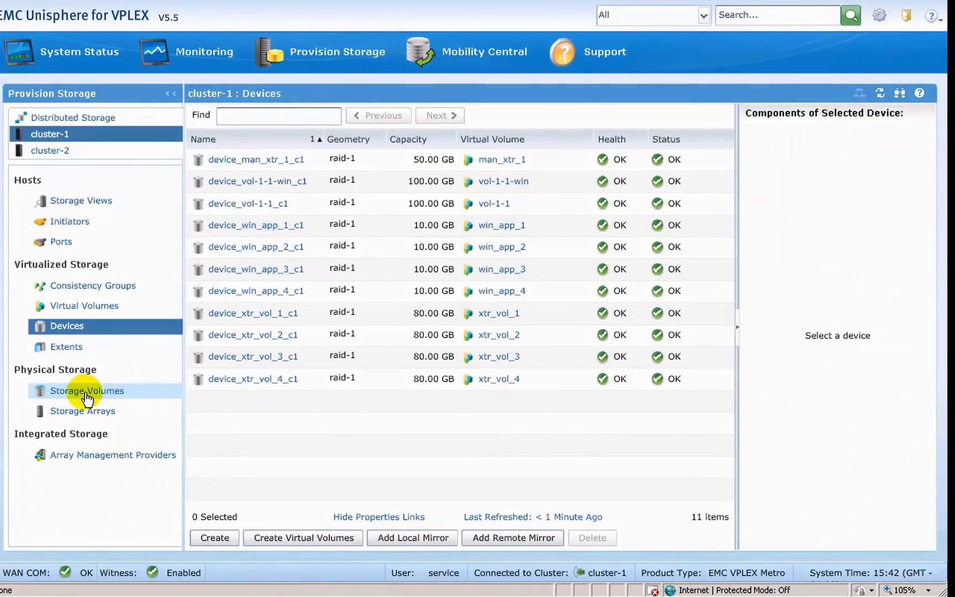
pyautogui.click(86, 391)
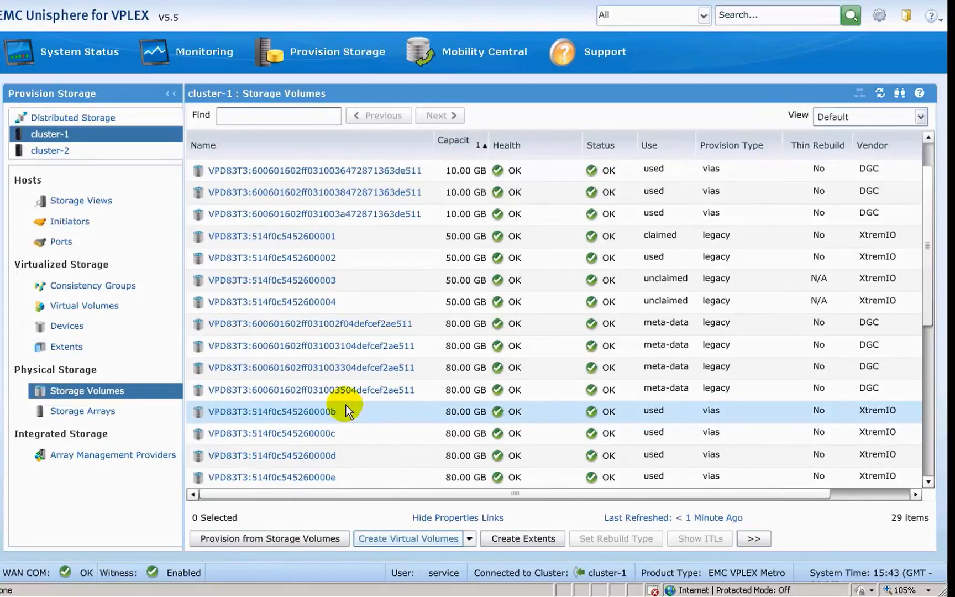
pyautogui.click(84, 305)
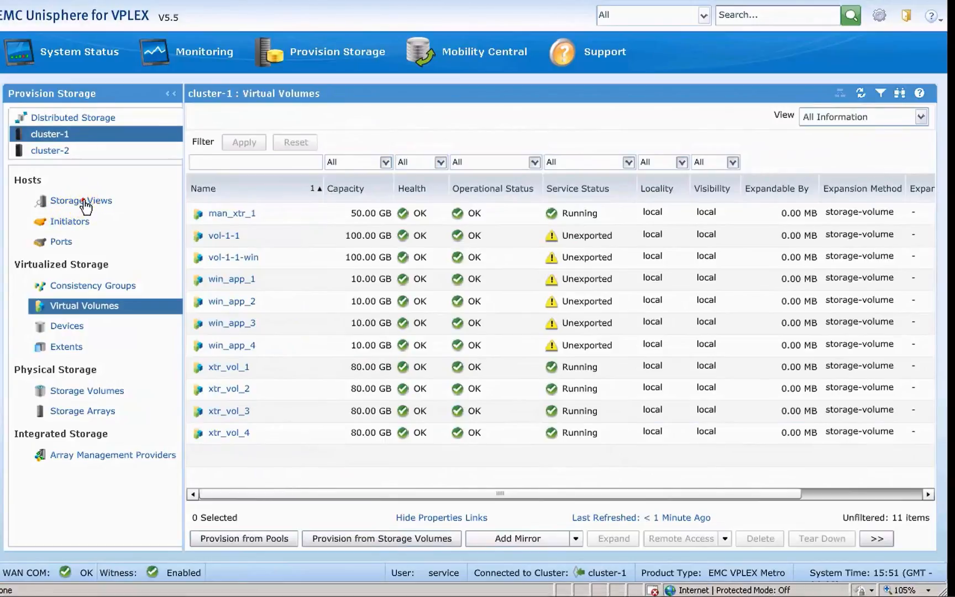
# - Show storage view SV-1-1win listing man_xtr_1 and xtr_vol_1 through xtr_vol_4
pyautogui.click(80, 201)
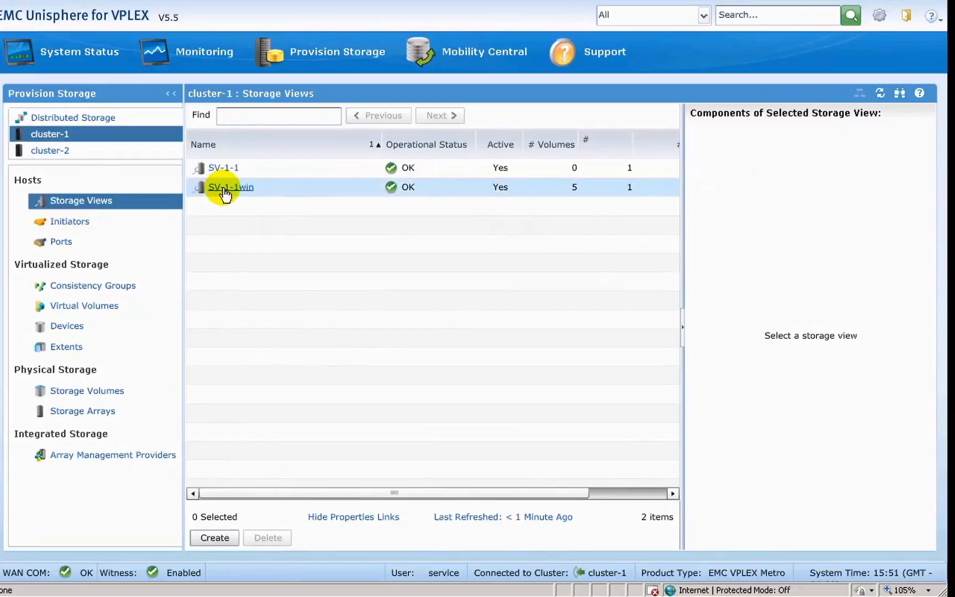
pyautogui.click(229, 187)
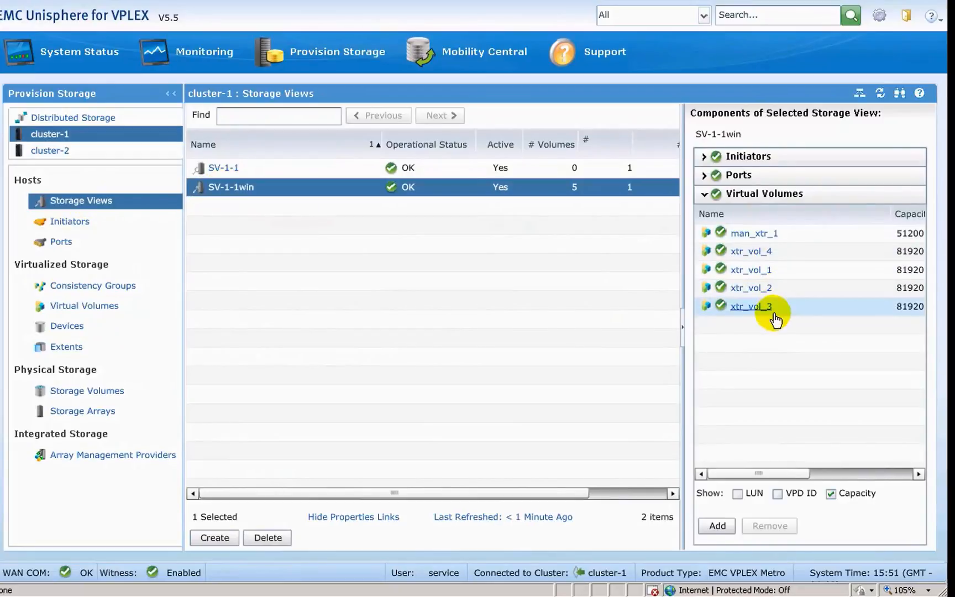